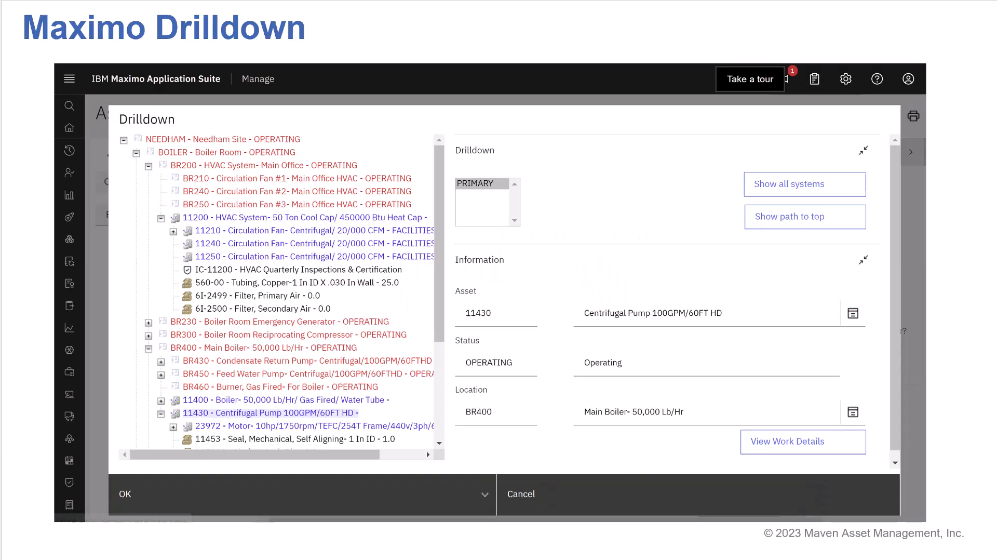
mouse_move(268, 77)
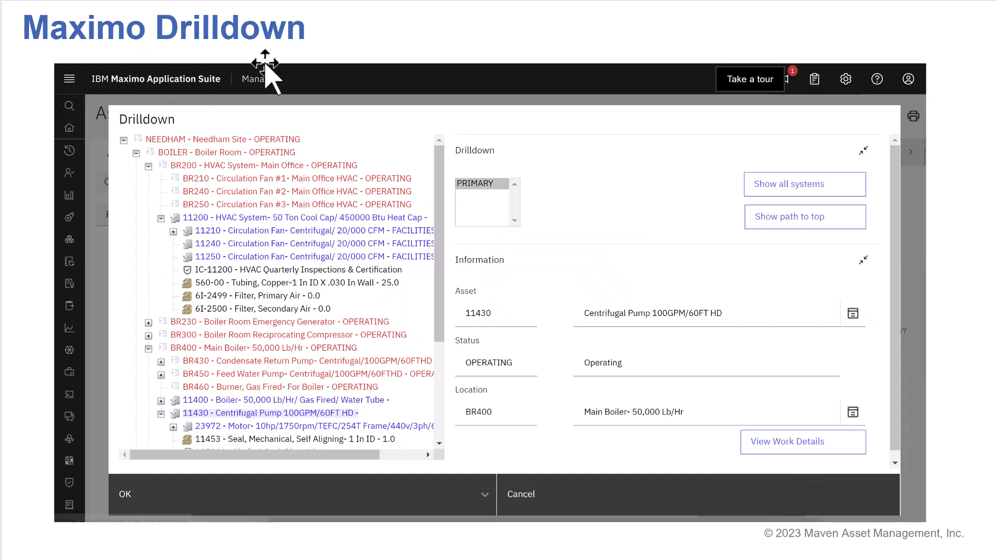
mouse_move(159, 102)
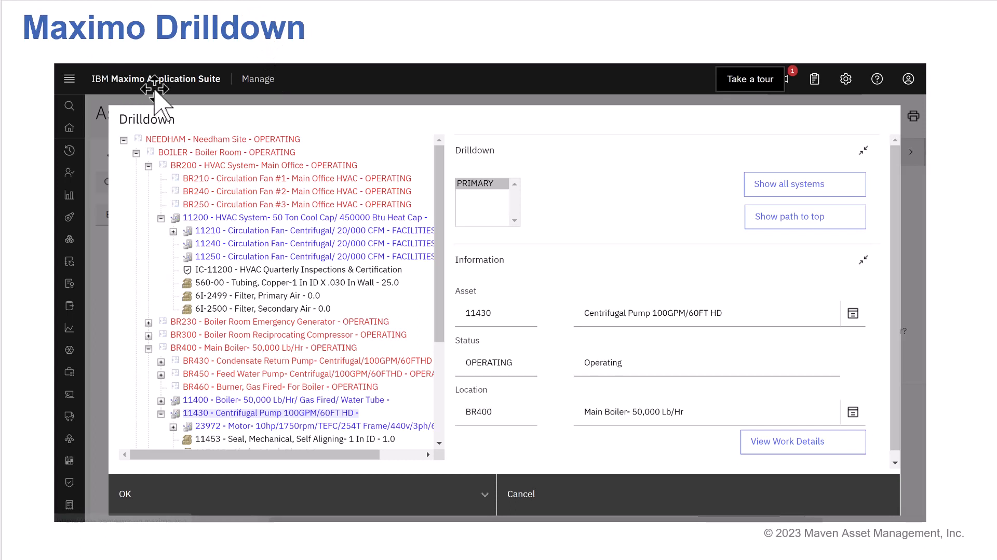
mouse_move(160, 102)
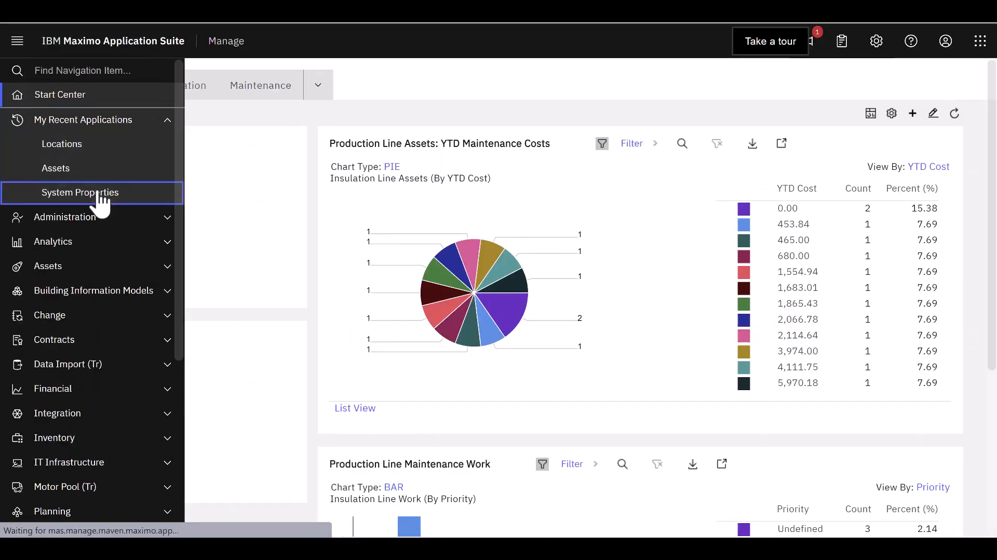
Filter System Properties by Property Name 'drilld' to list the four drilldown properties
click(80, 192)
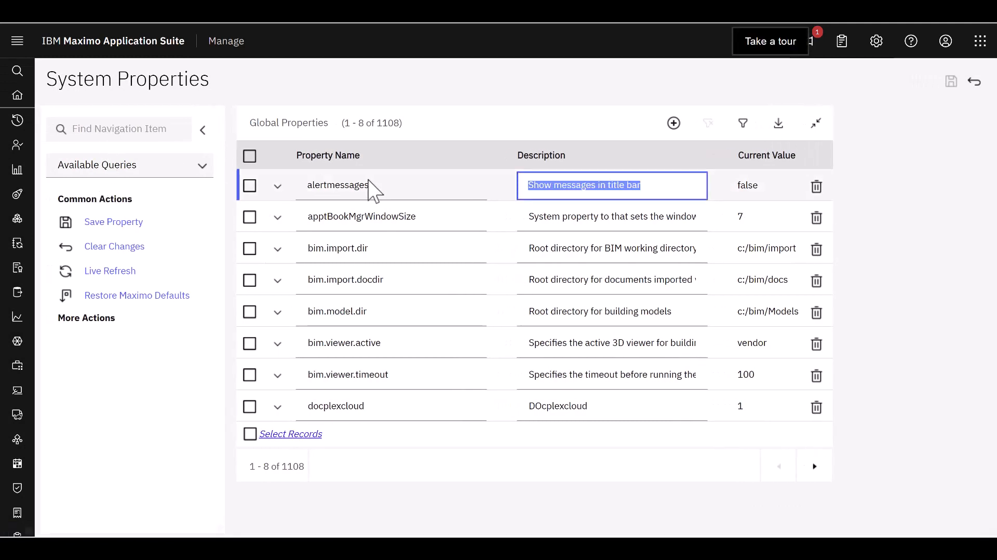
click(741, 122)
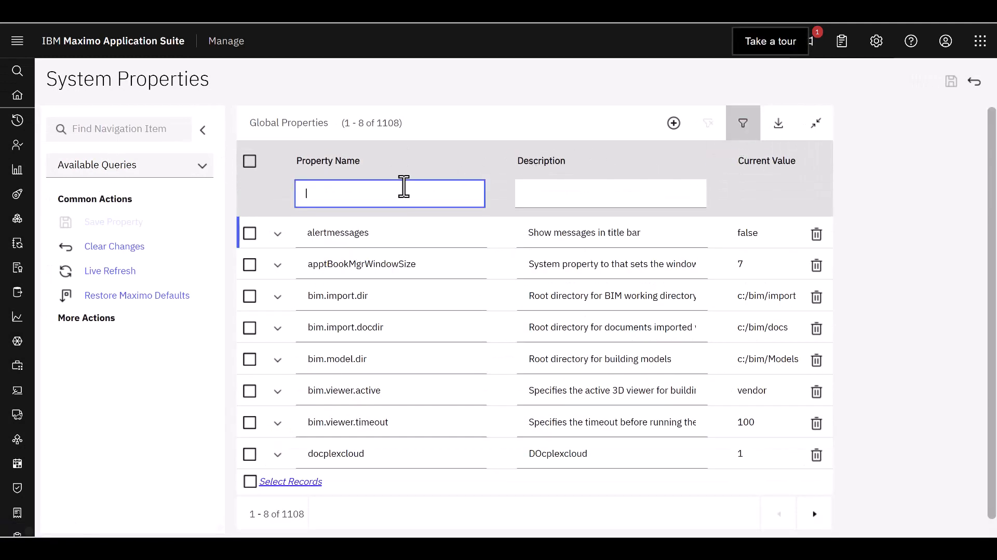
text(drilld)
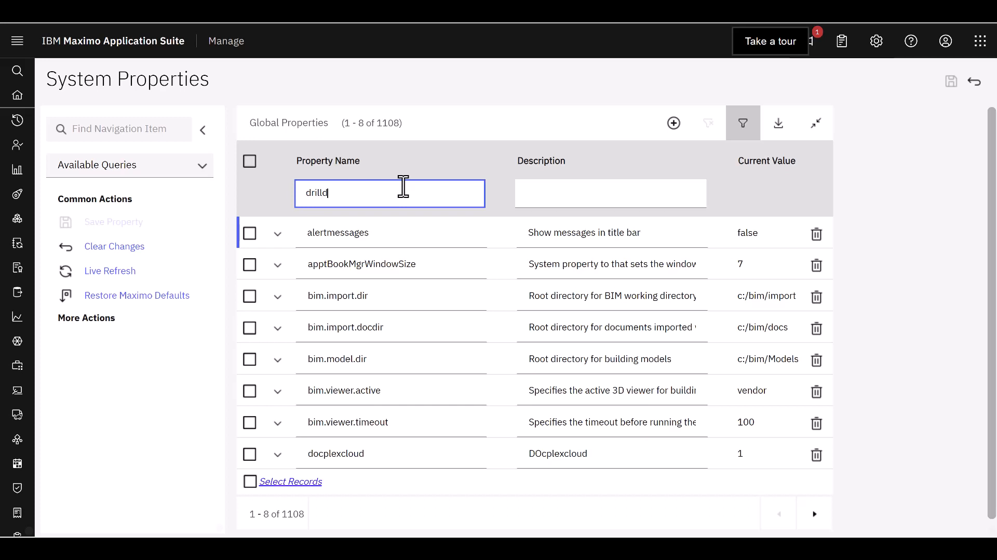
key(Enter)
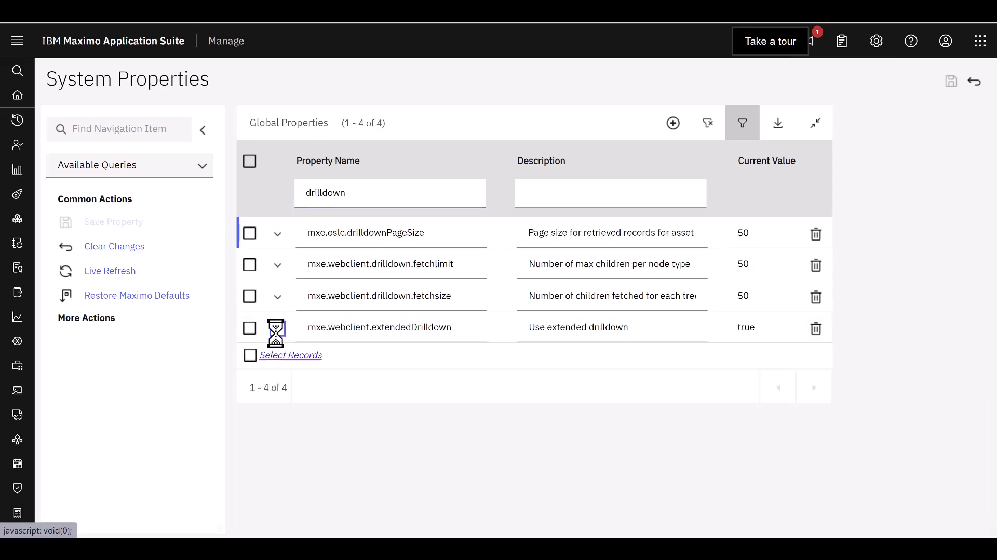
Expand mxe.webclient.extendedDrilldown to confirm its value is true, then collapse it
click(276, 328)
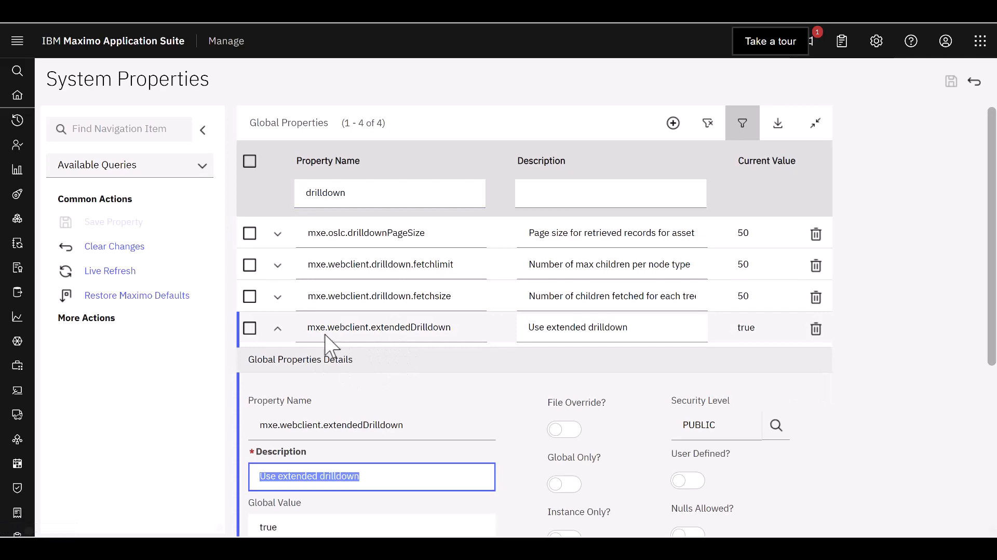
scroll(down, 3)
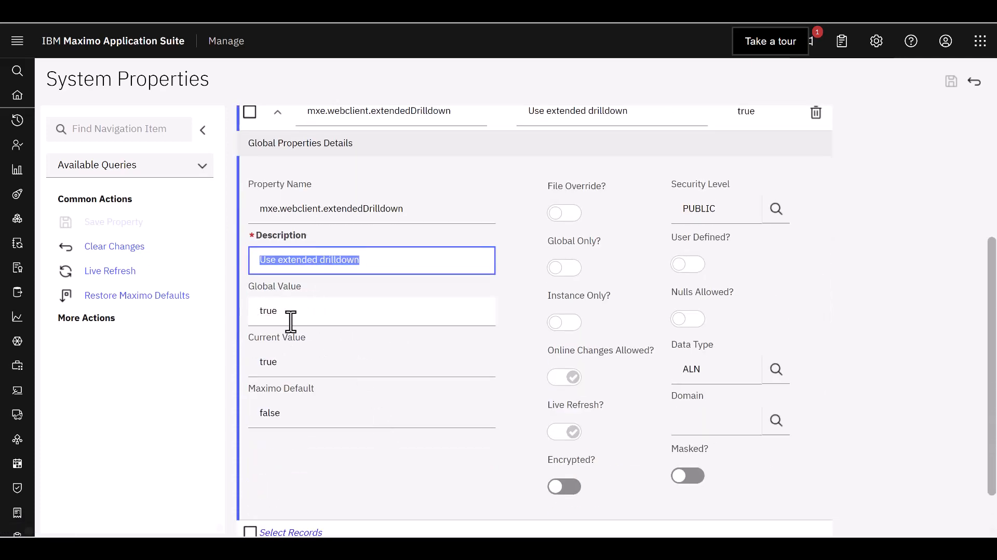
mouse_move(320, 310)
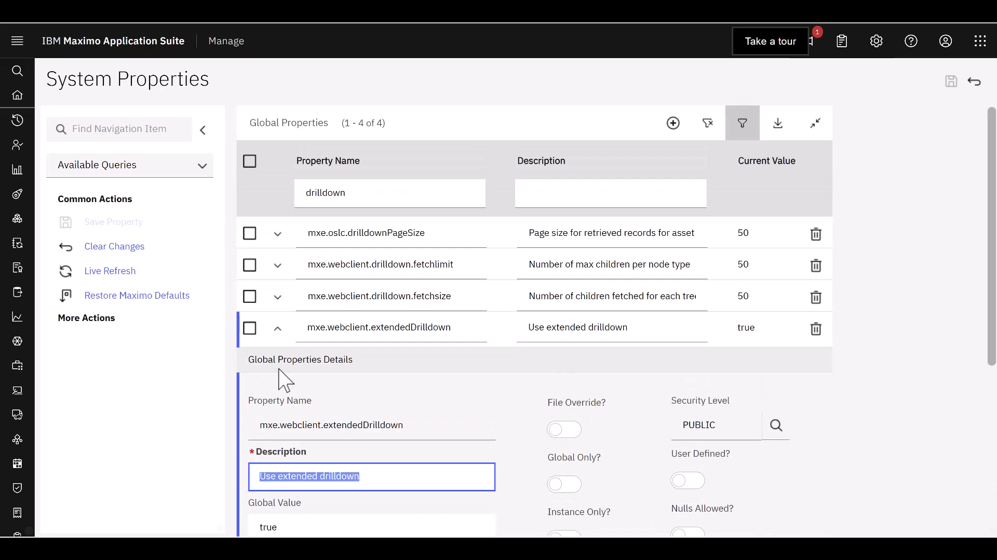
click(276, 327)
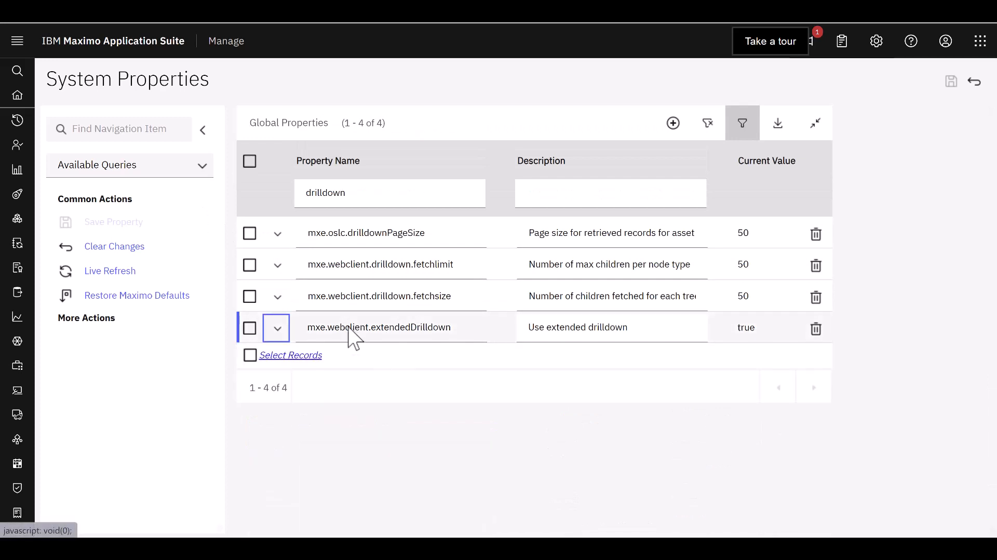
Open asset 11430 in Assets from Recent Applications and search navigation items for 'dr'
click(18, 40)
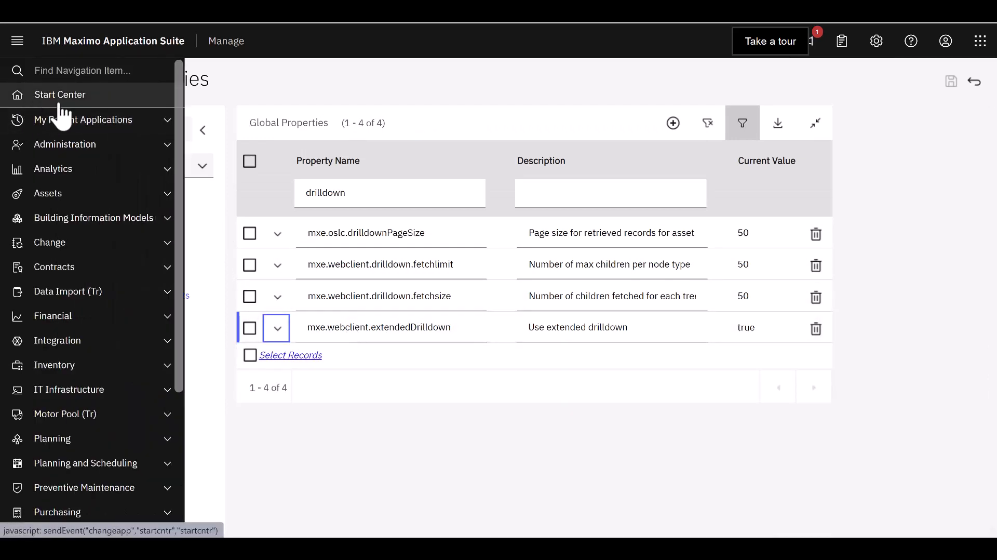
click(83, 120)
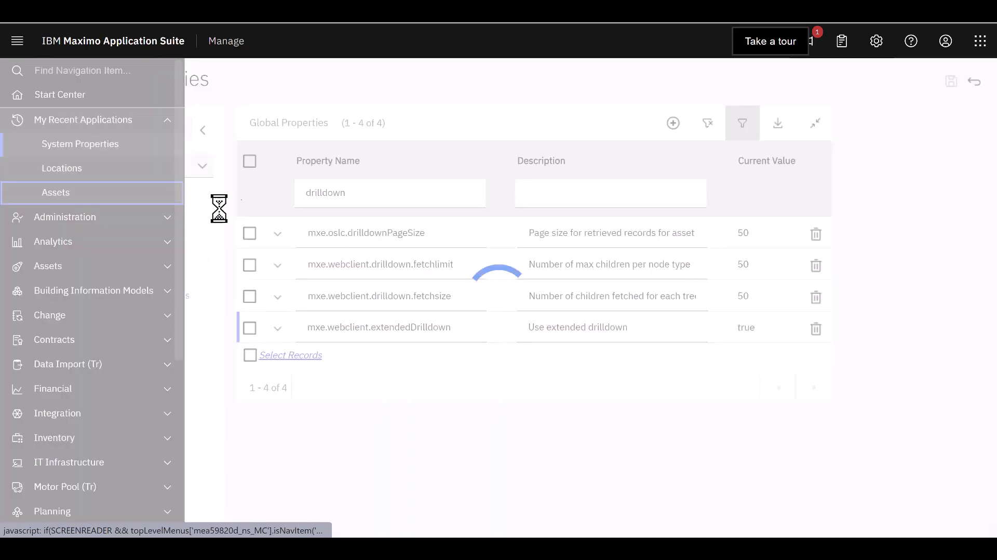
click(55, 192)
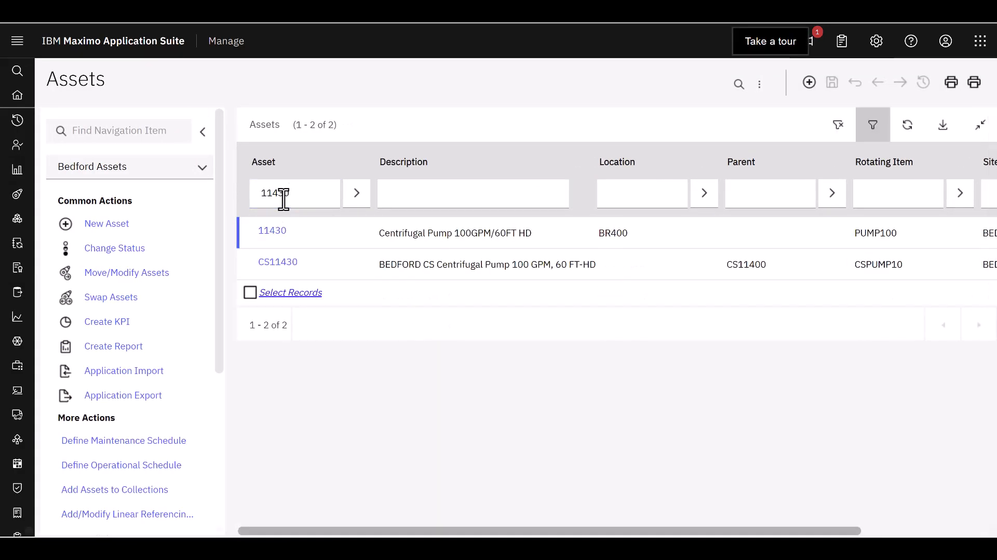
click(271, 231)
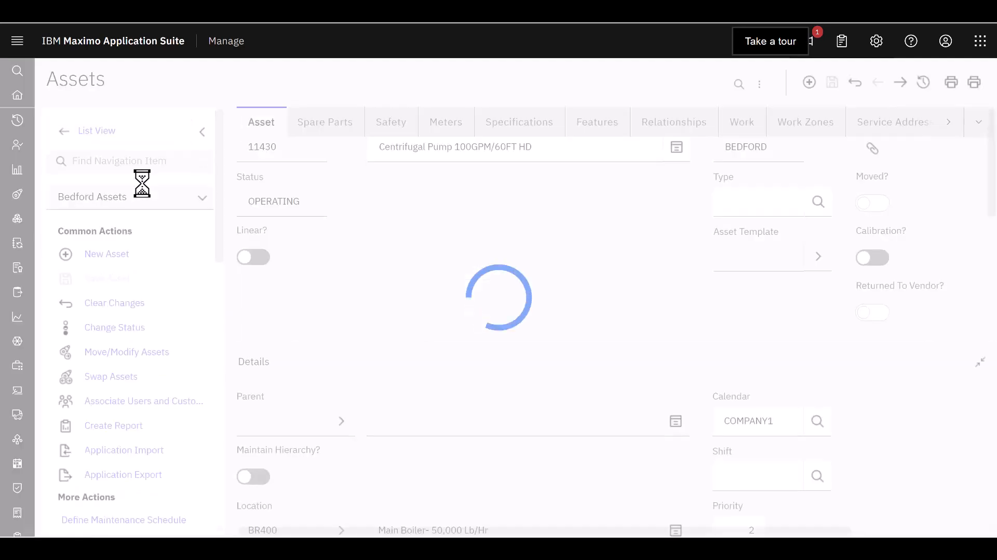
text(d)
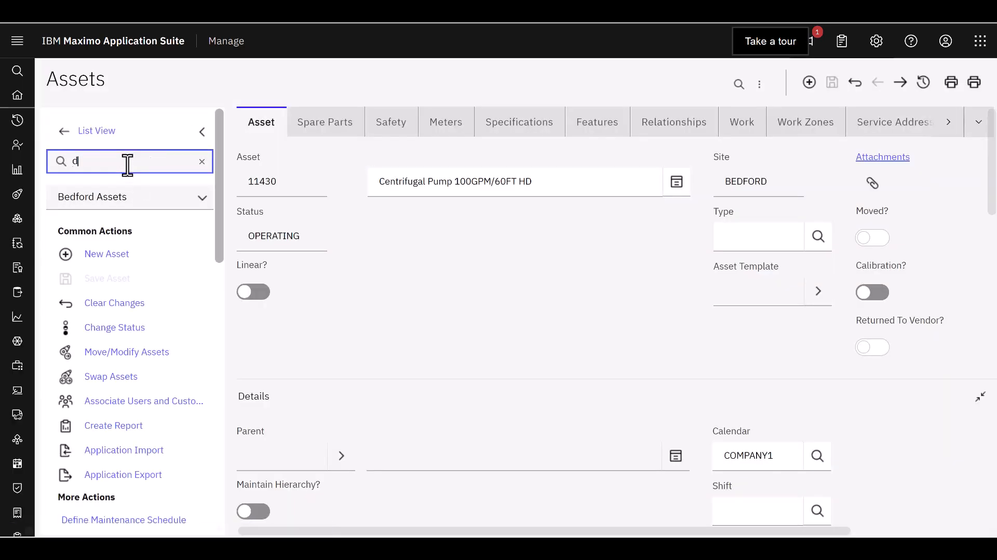
text(r)
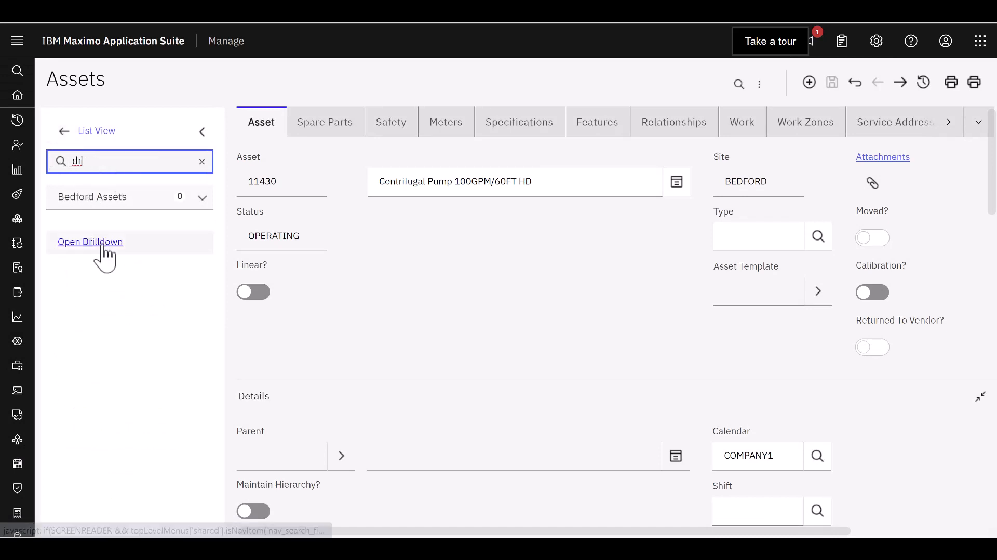
Show the Drilldown for pump 11430 and expand motor 23972 to reveal its bearing and shaft
click(90, 241)
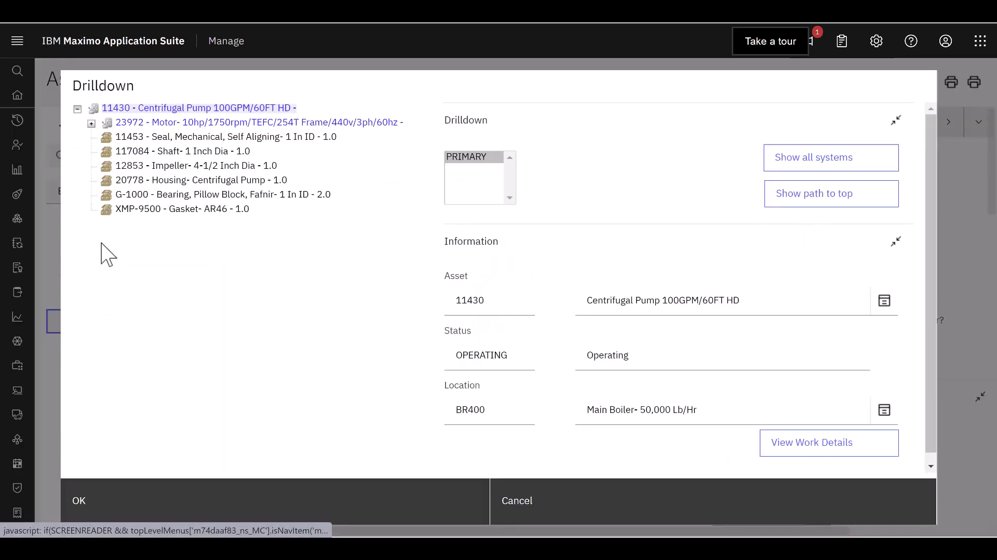
click(200, 108)
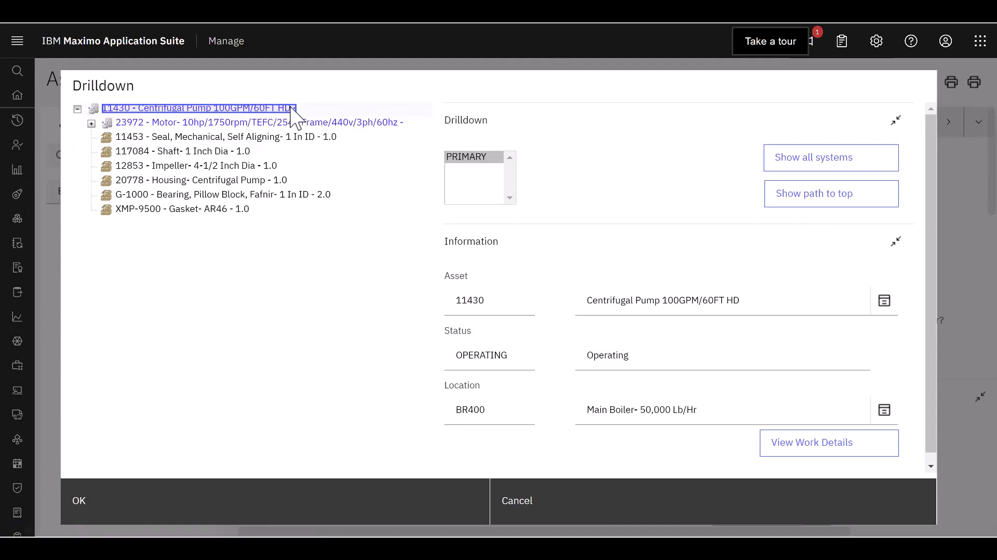
mouse_move(117, 124)
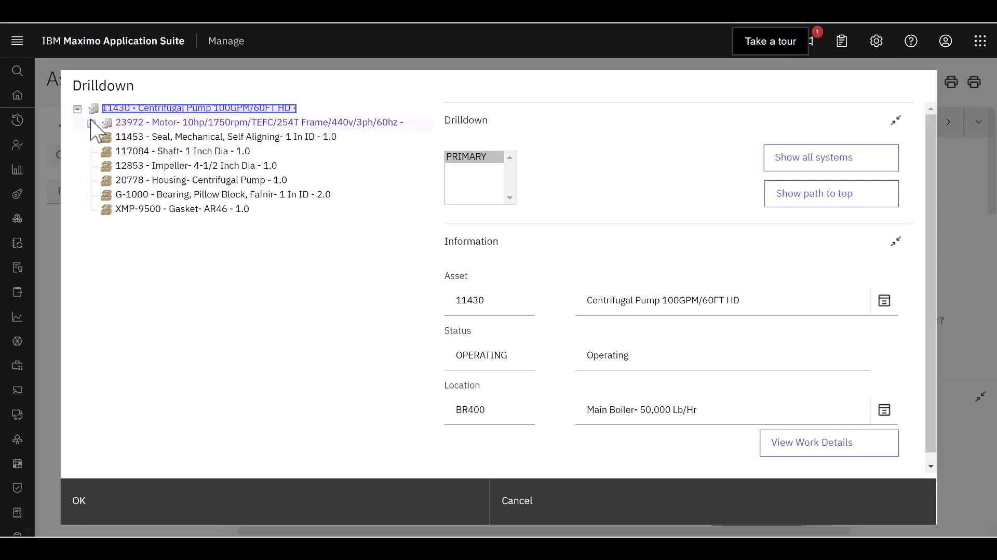
click(92, 122)
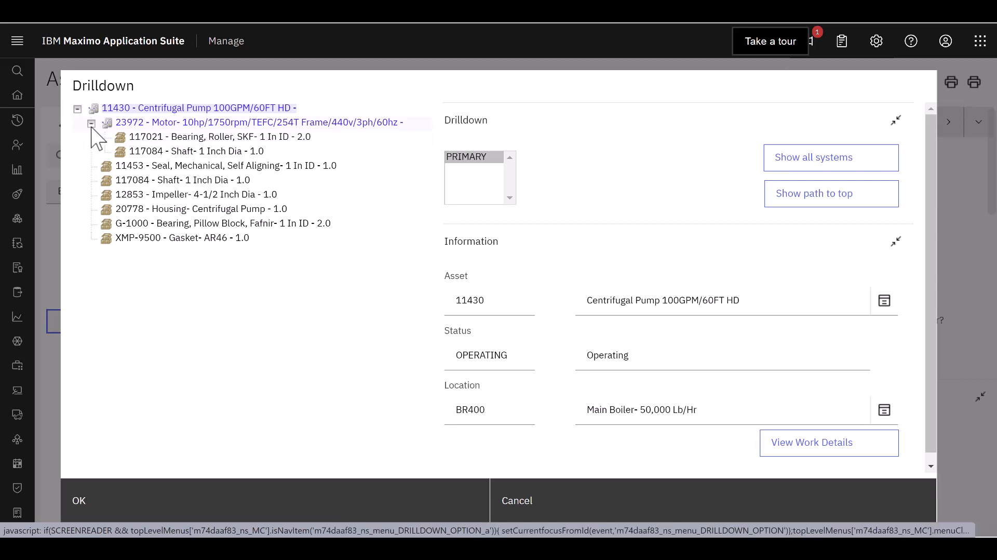
mouse_move(131, 108)
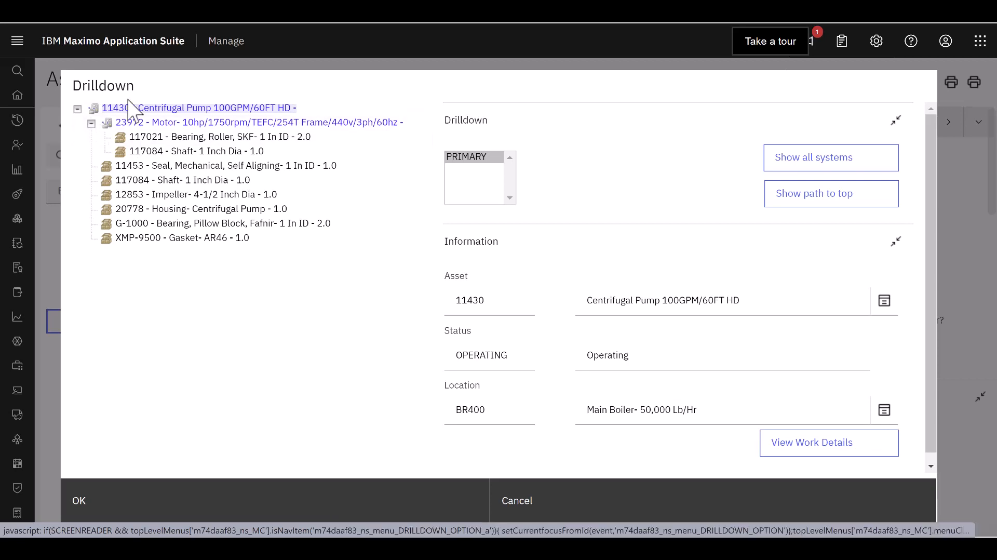
mouse_move(179, 163)
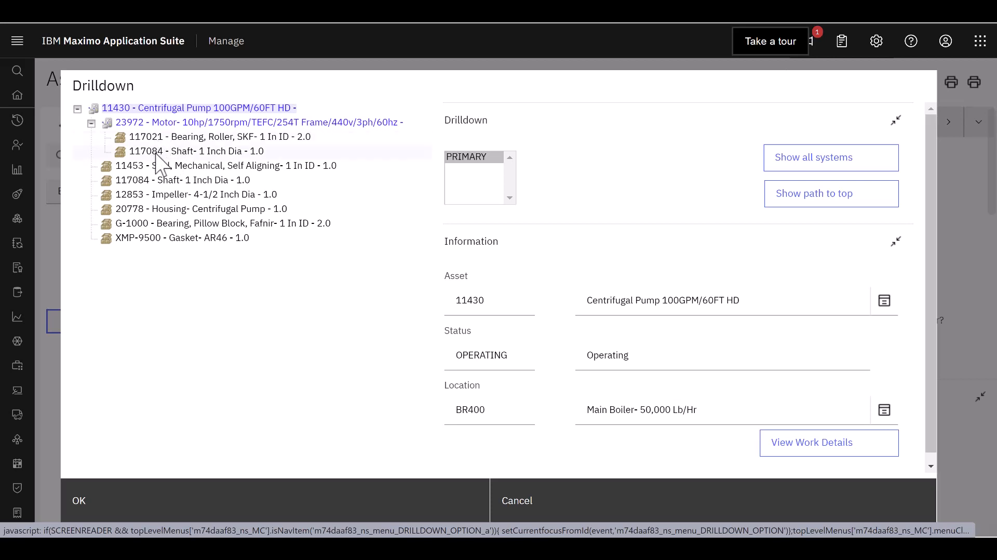
mouse_move(95, 144)
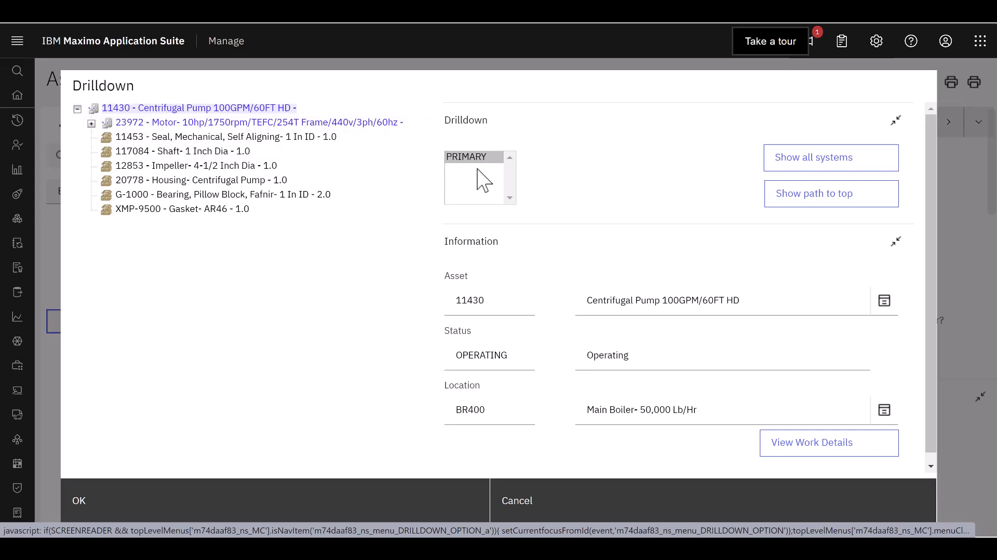
mouse_move(446, 197)
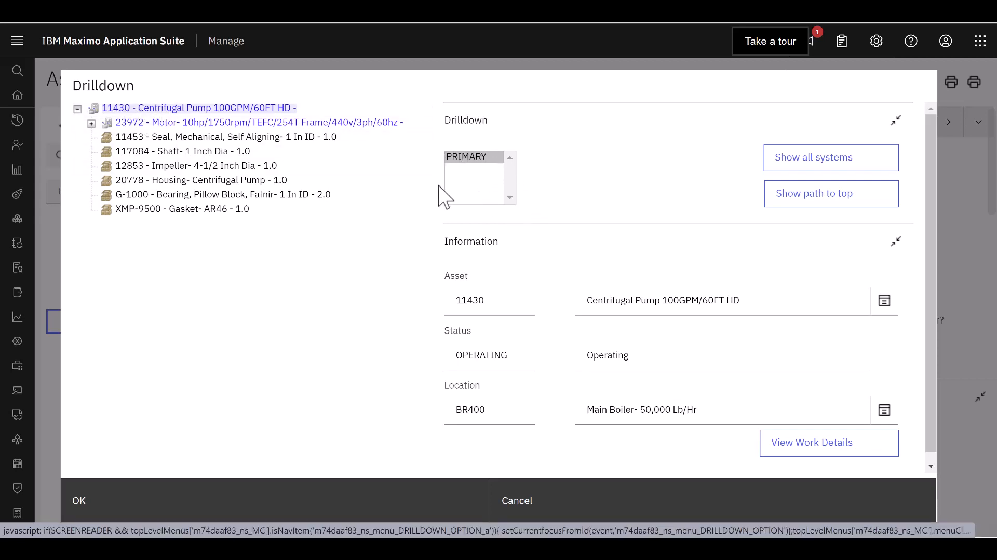
mouse_move(458, 197)
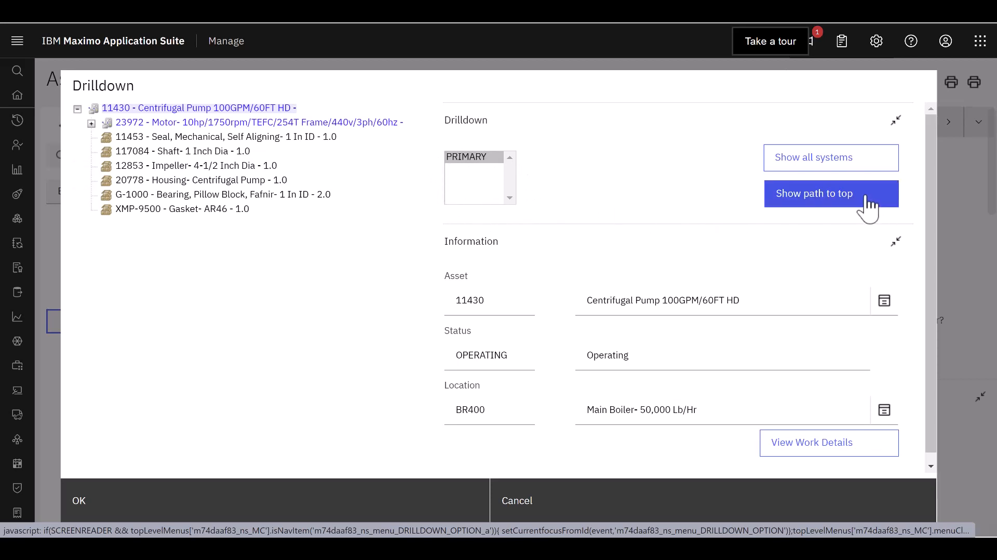
Show pump 11430's path to top, inspect boiler 11400 and motor 49332, then expand BR200 HVAC System
click(813, 193)
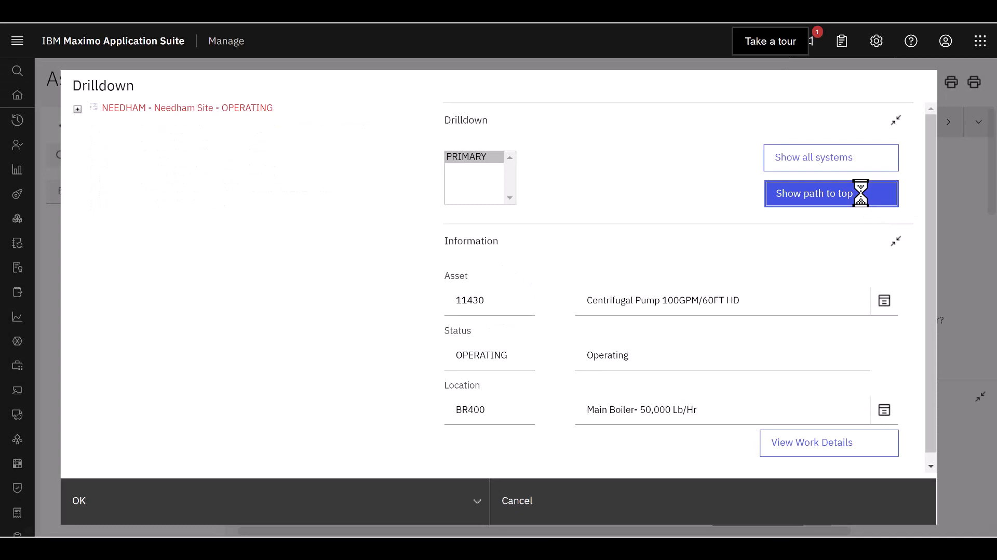
click(812, 194)
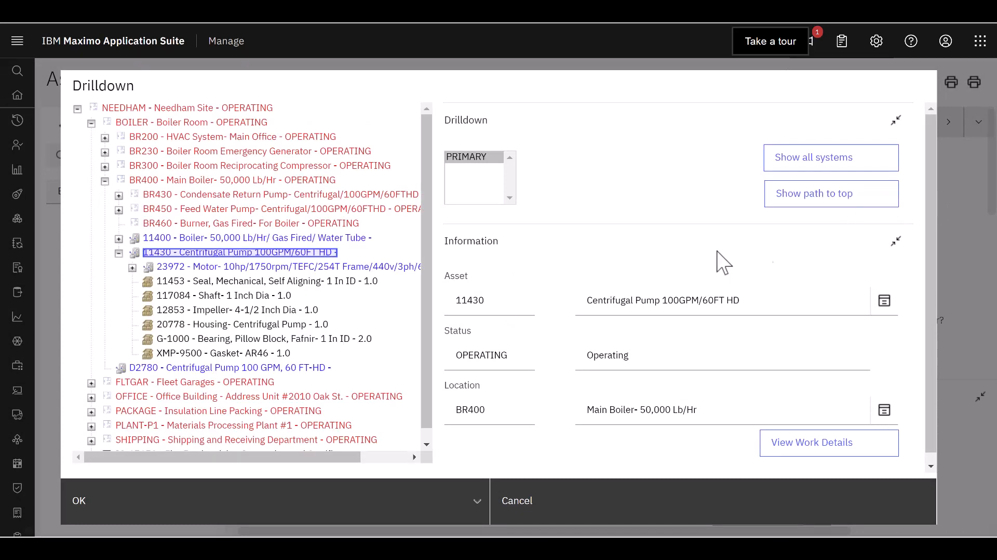
mouse_move(223, 256)
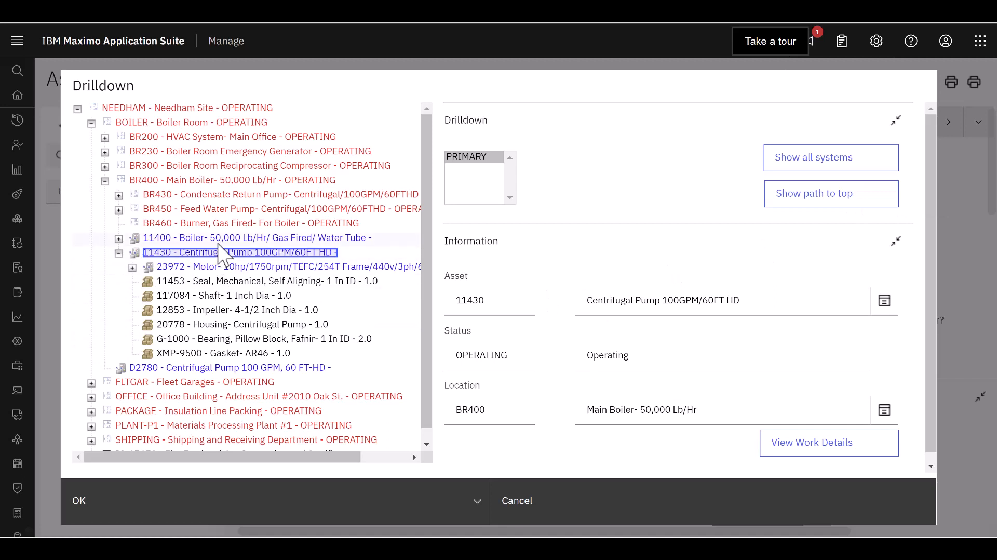
mouse_move(215, 251)
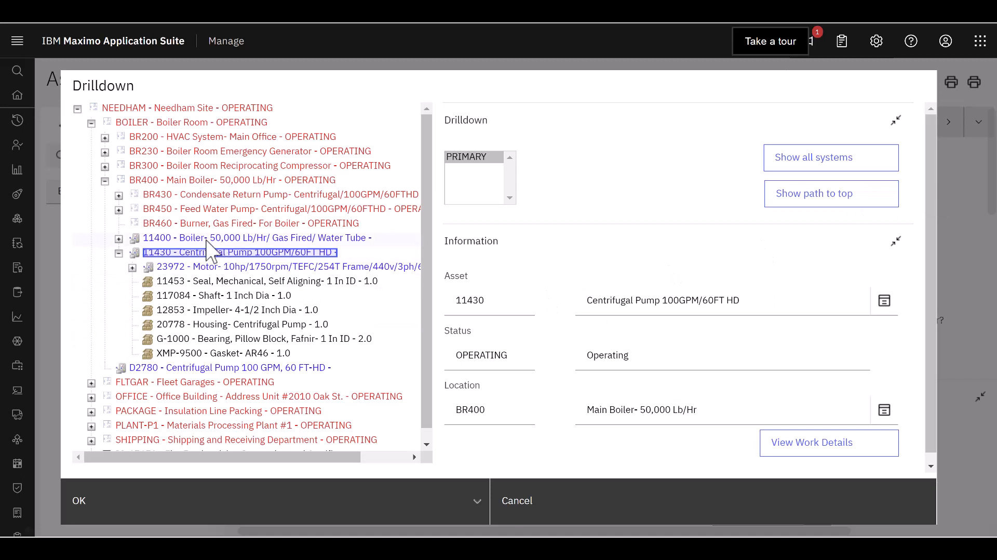
mouse_move(237, 346)
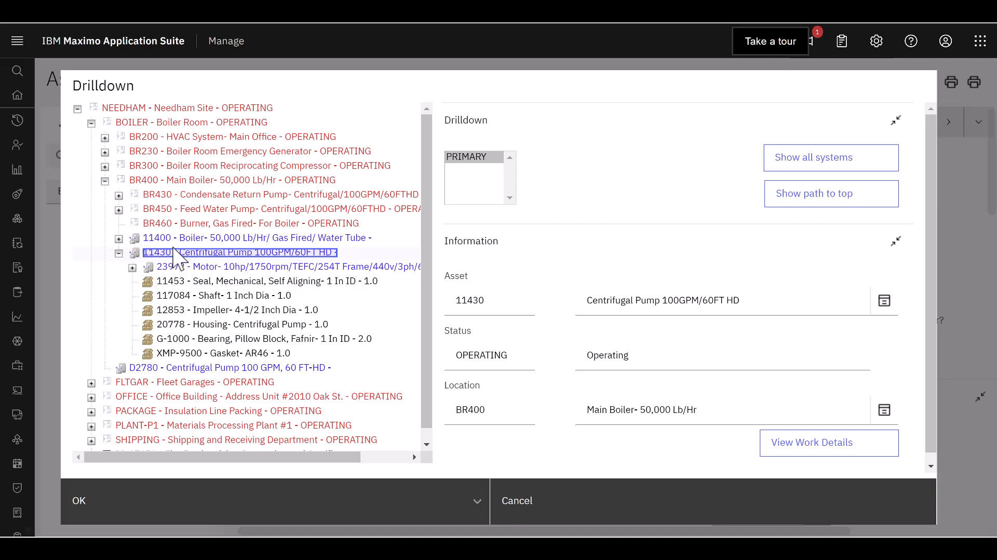
mouse_move(154, 247)
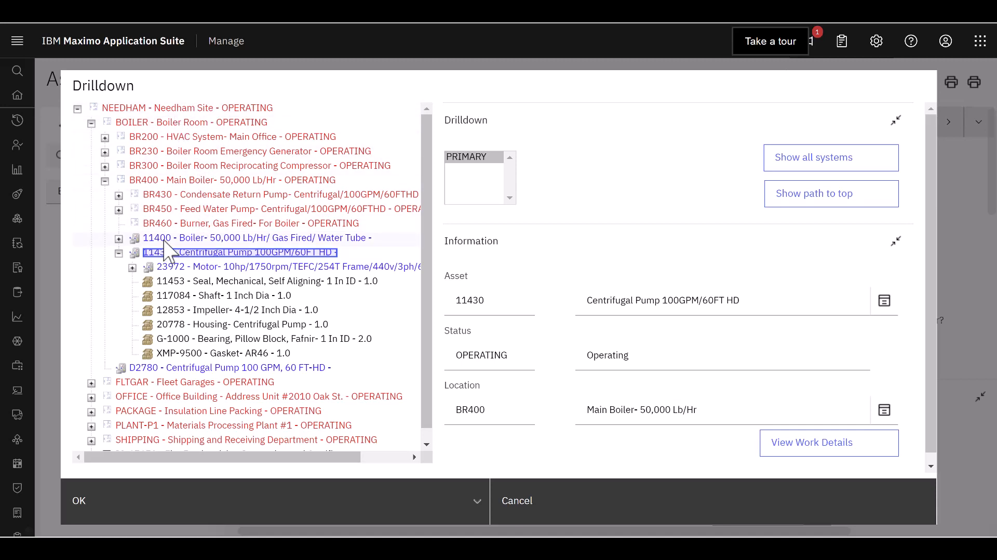
mouse_move(232, 254)
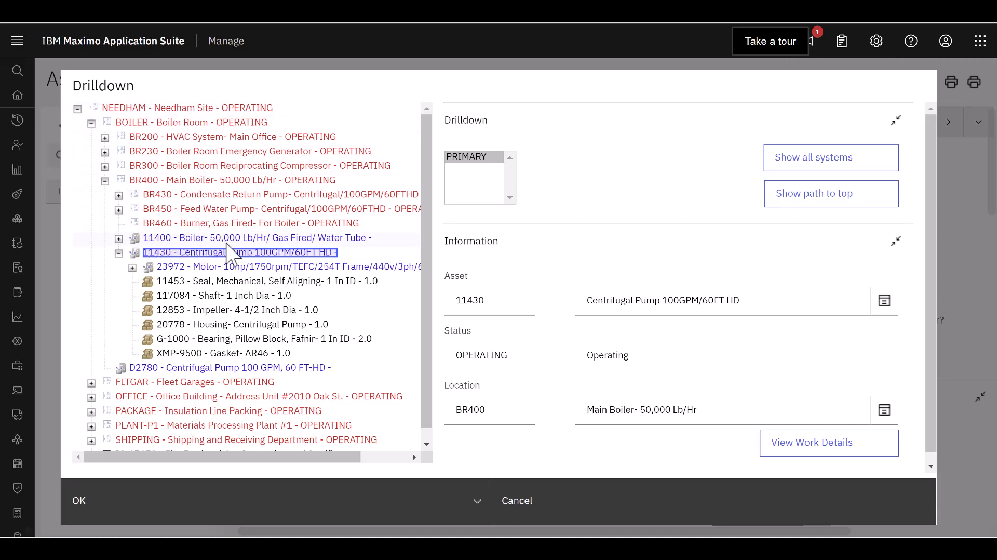
mouse_move(370, 248)
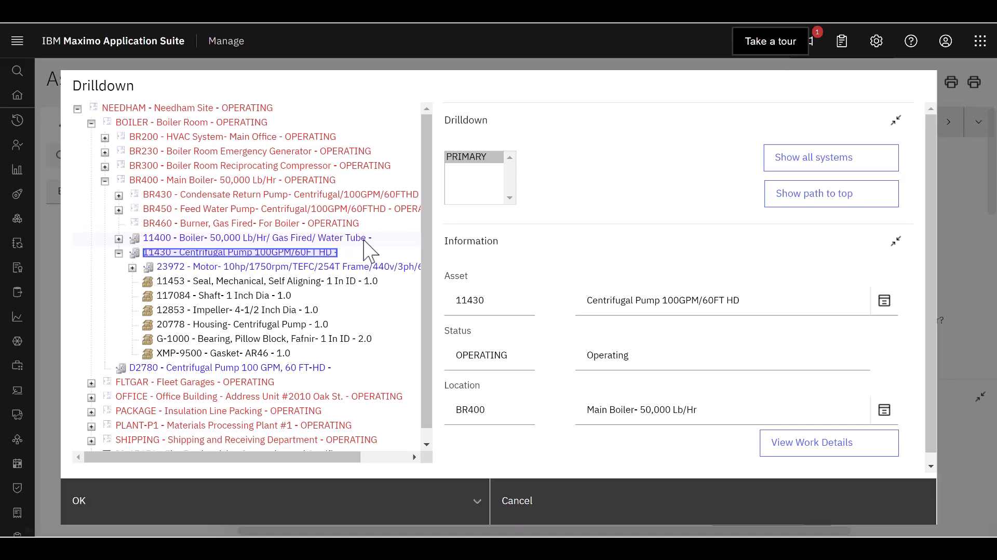
mouse_move(359, 232)
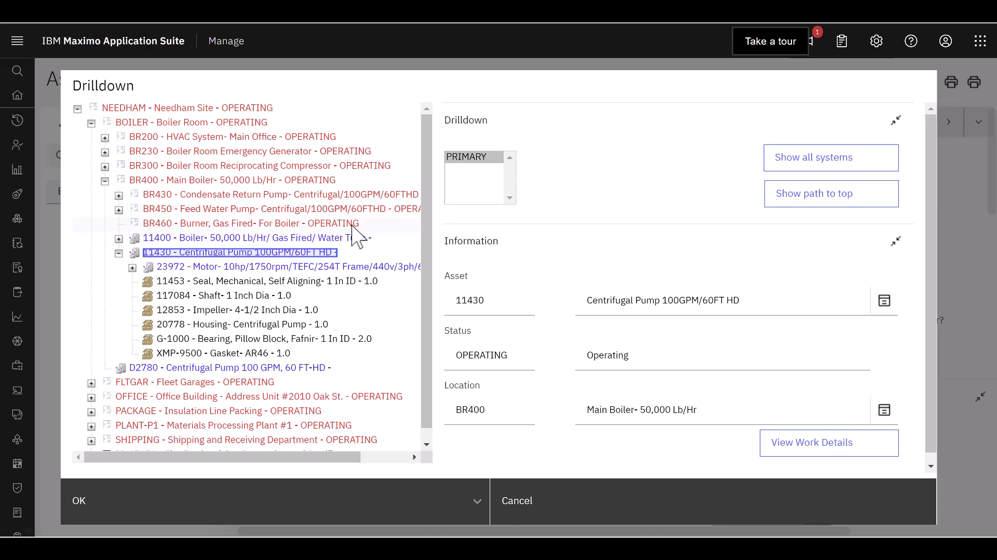
click(118, 237)
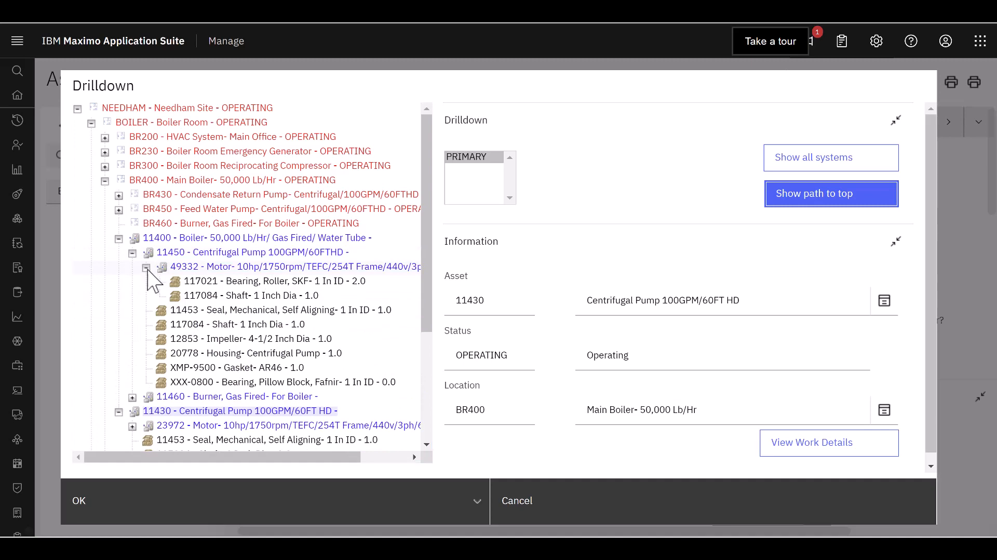
click(146, 267)
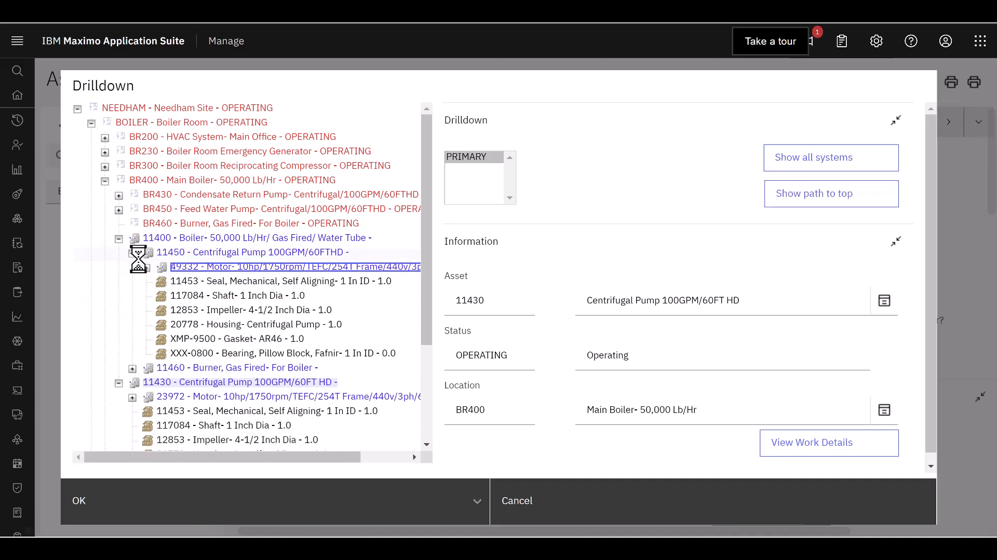
click(118, 236)
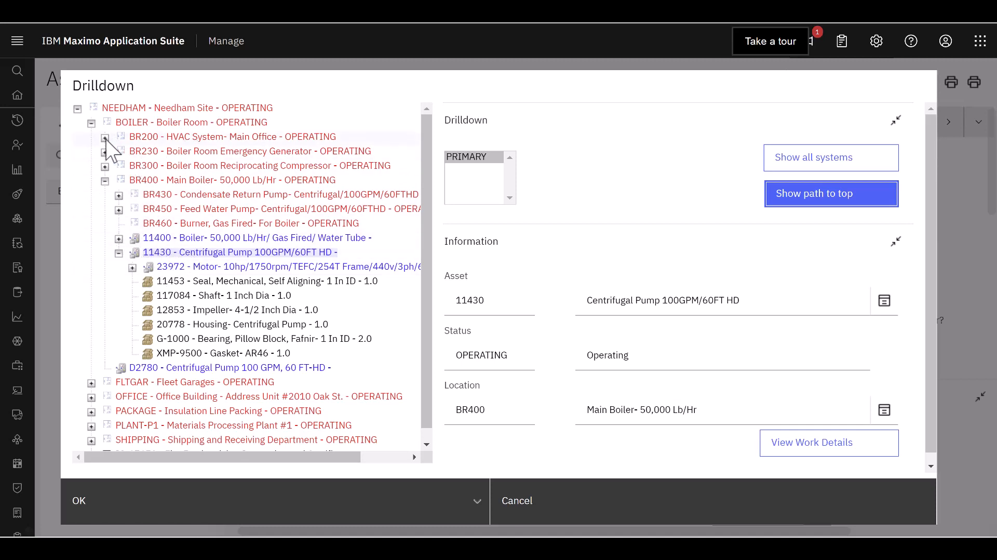
click(106, 136)
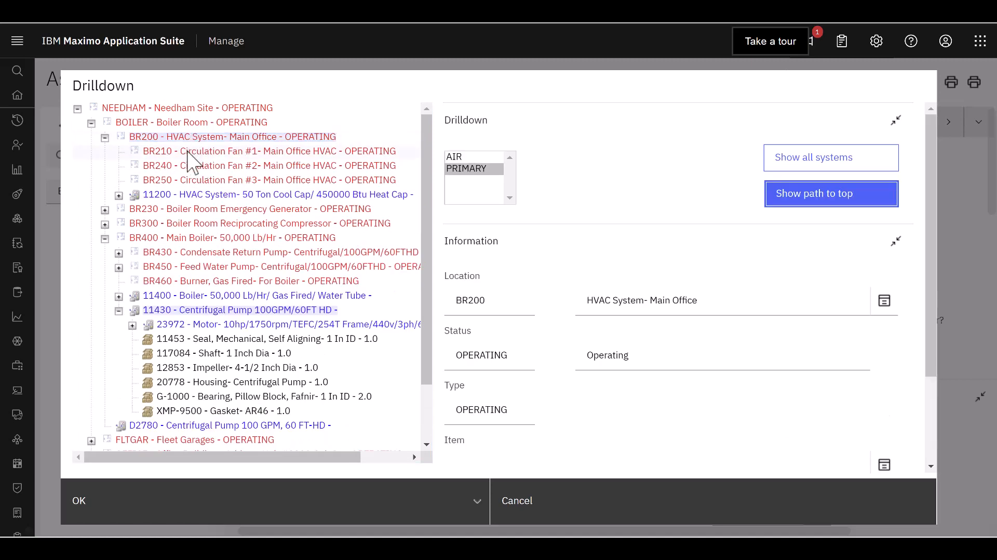
Select Circulation Fan #1 BR210 under BR200, showing its AIR, ELECTRIC and PRIMARY systems
click(270, 151)
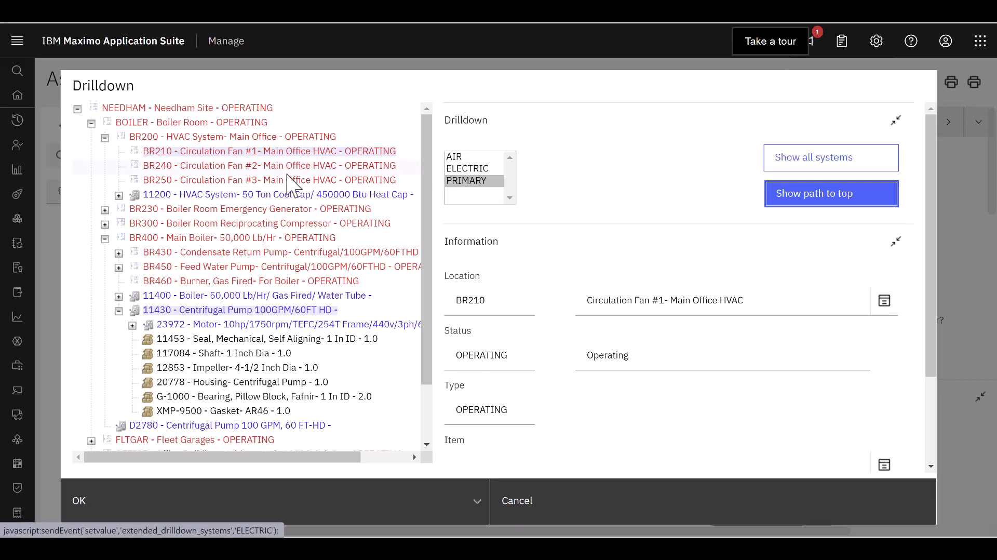
click(269, 150)
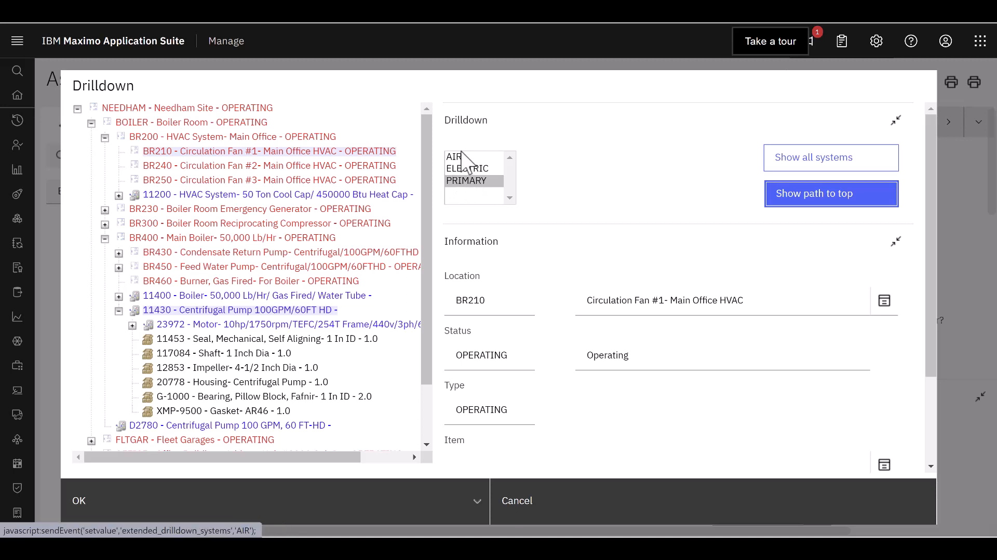
click(466, 168)
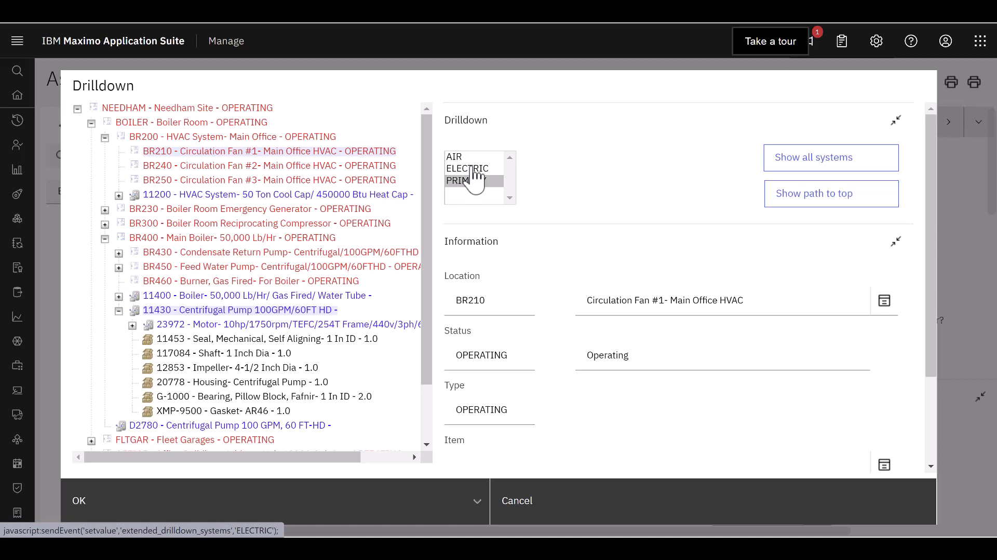
Trace BR210 up the ELECTRIC system through Circuit Breaker #471, ECC210, TRANS40 and SUBSTN
click(468, 168)
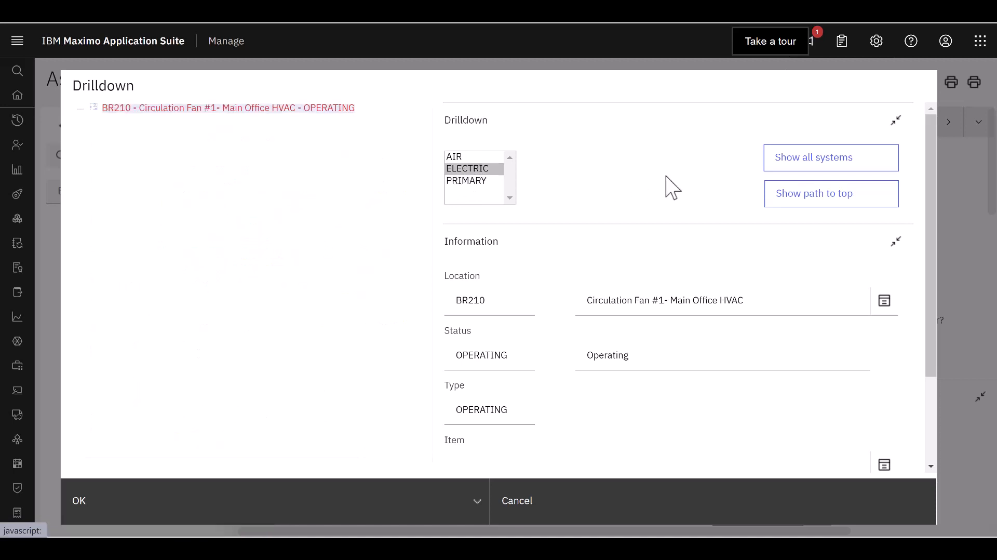
click(831, 193)
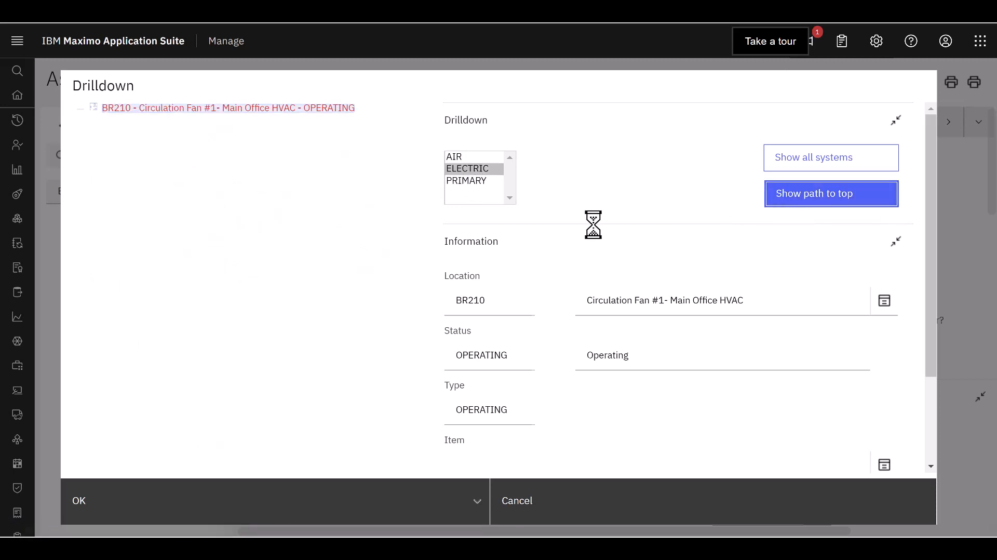
click(830, 193)
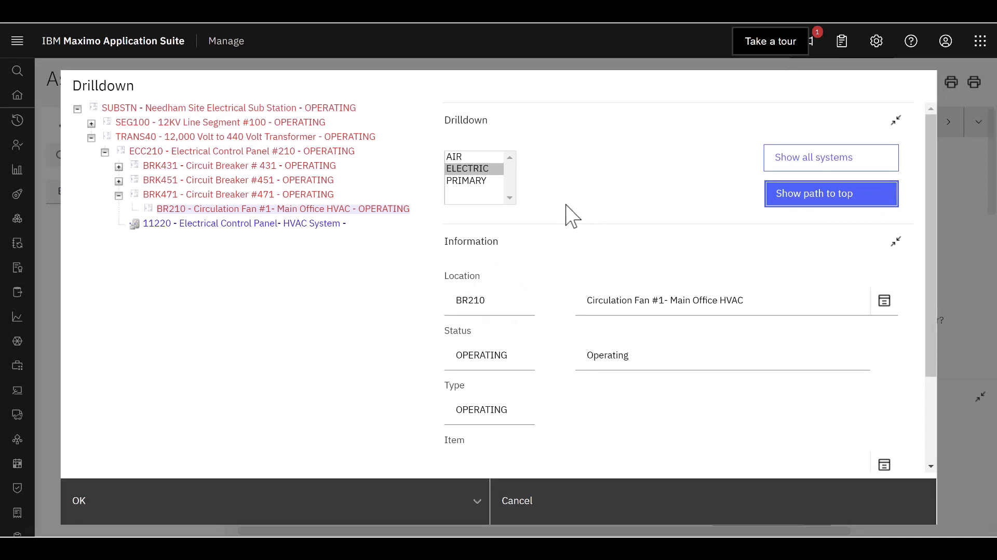
click(281, 209)
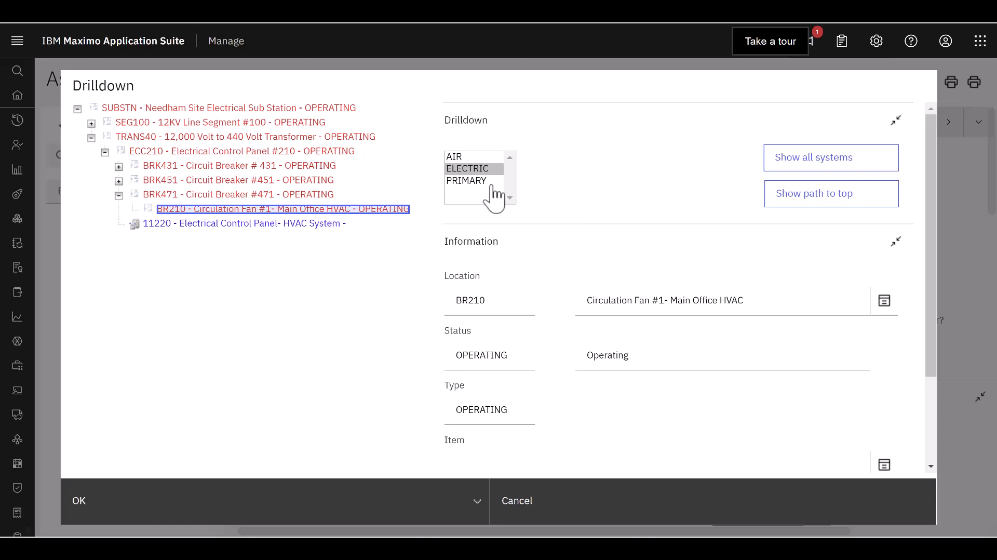
mouse_move(174, 218)
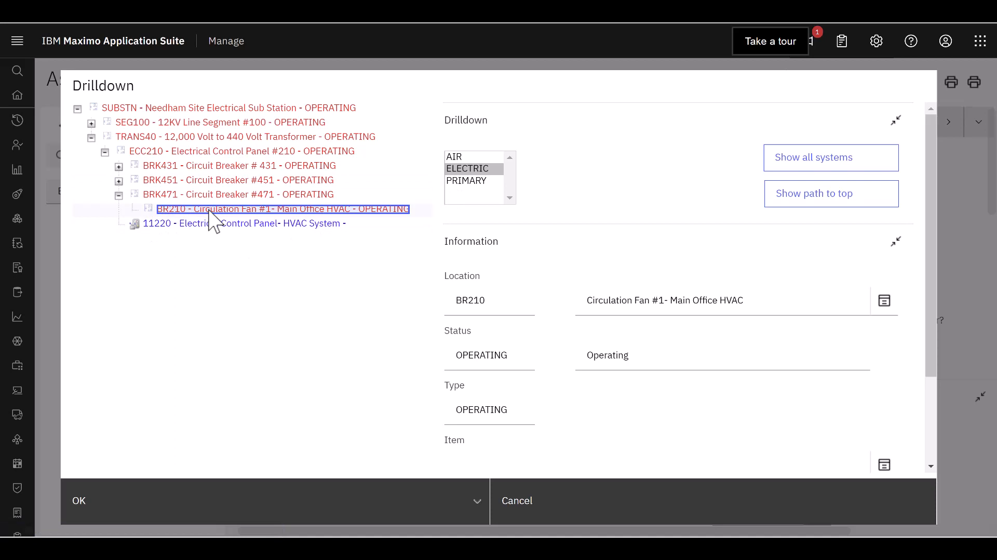
mouse_move(236, 225)
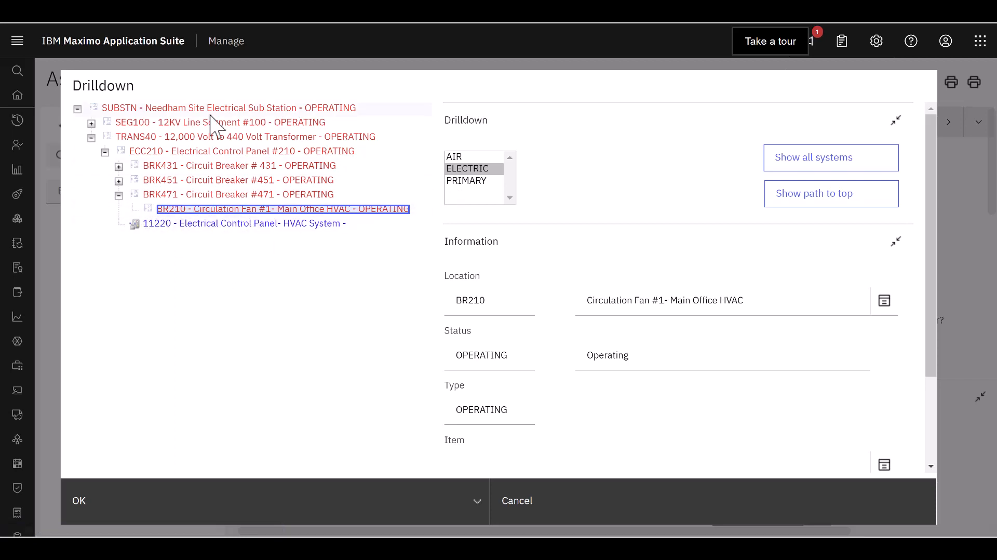
mouse_move(276, 251)
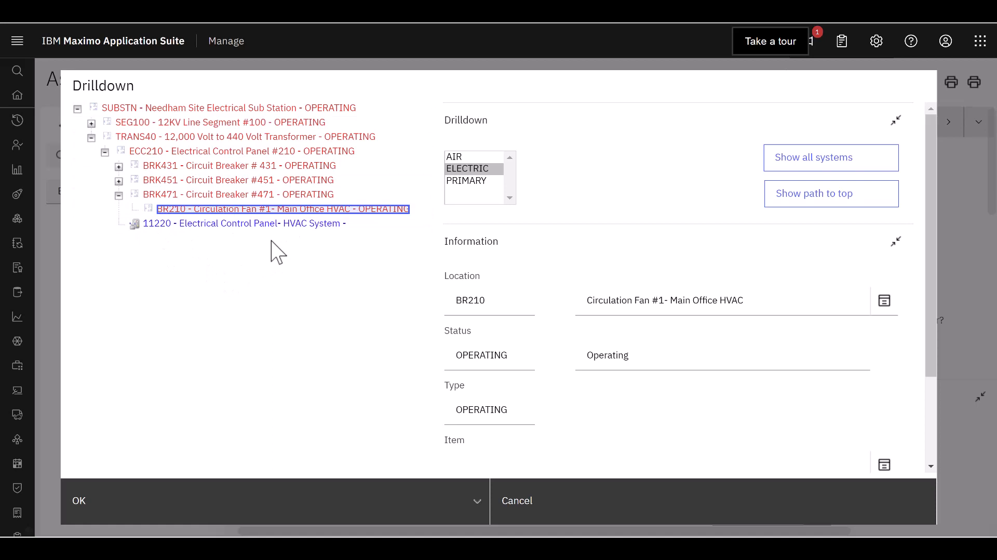
mouse_move(286, 254)
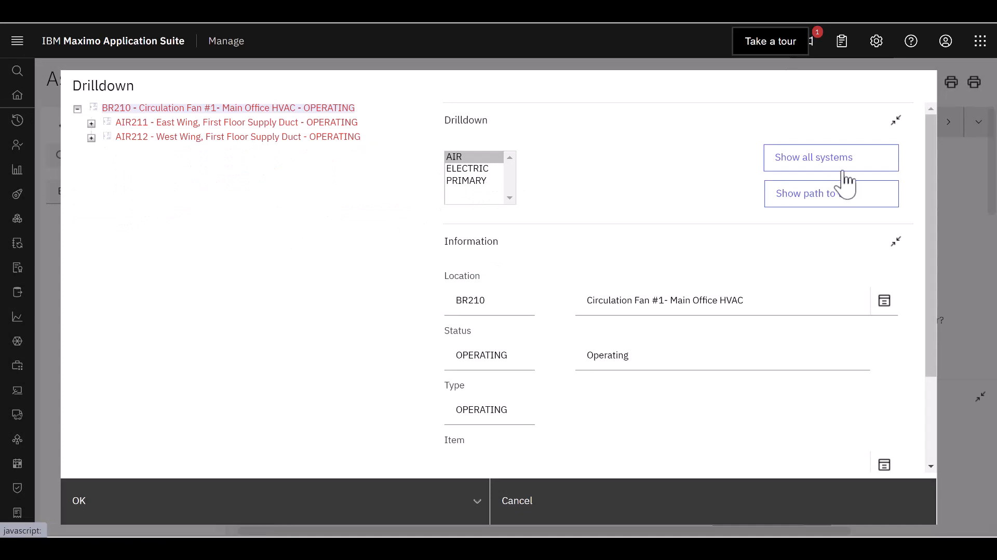
Show all systems, view AIR from BR200 down and expand BR210's supply ducts AIR211 and AIR212
click(831, 157)
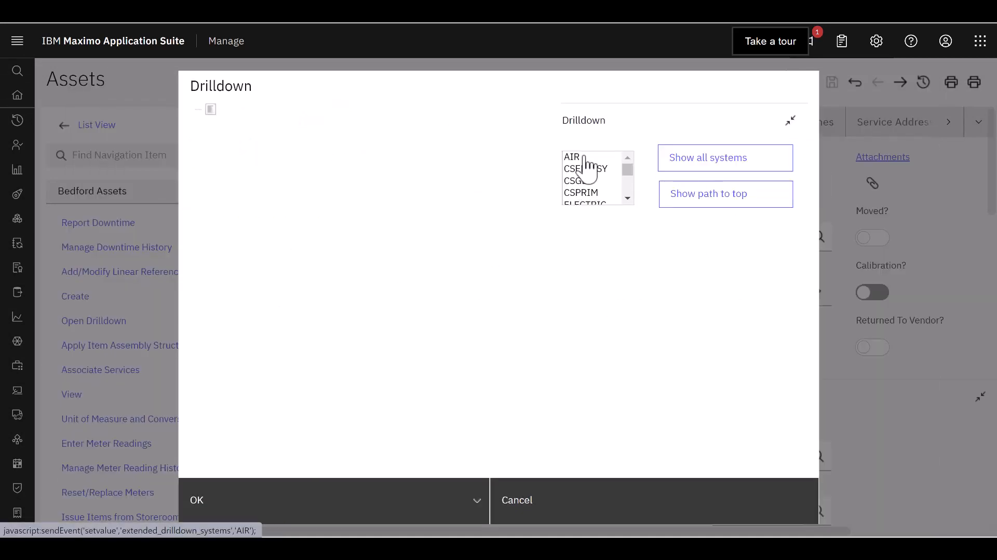
click(571, 157)
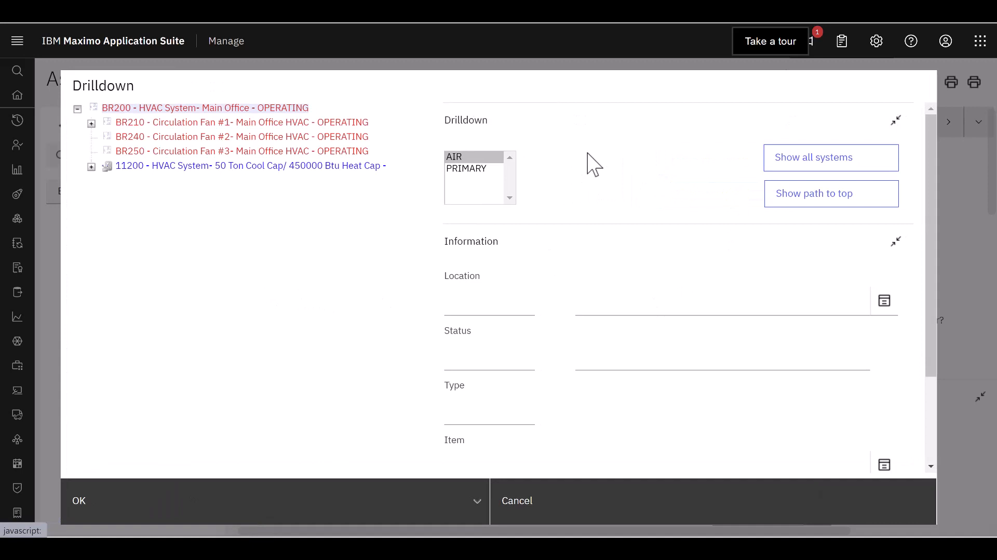
click(830, 193)
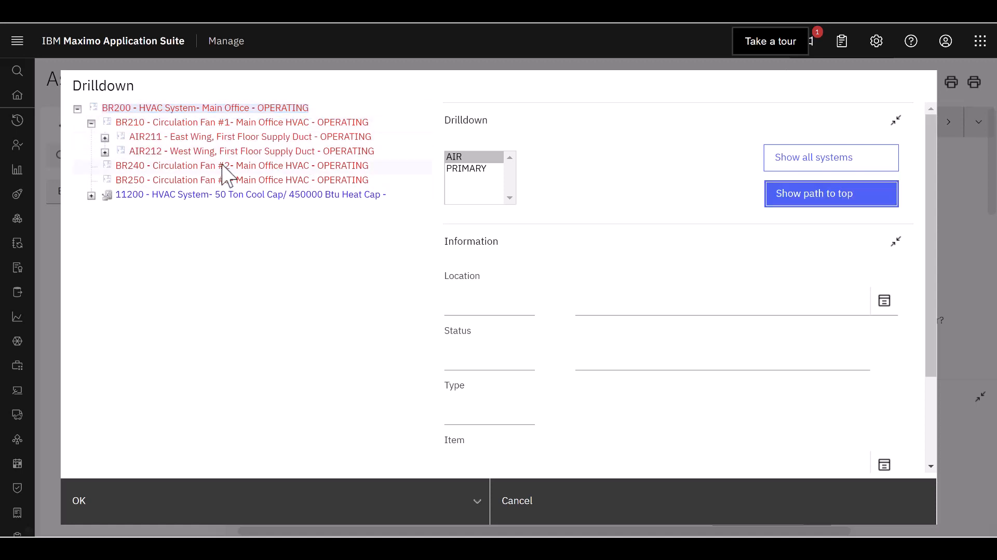
click(240, 123)
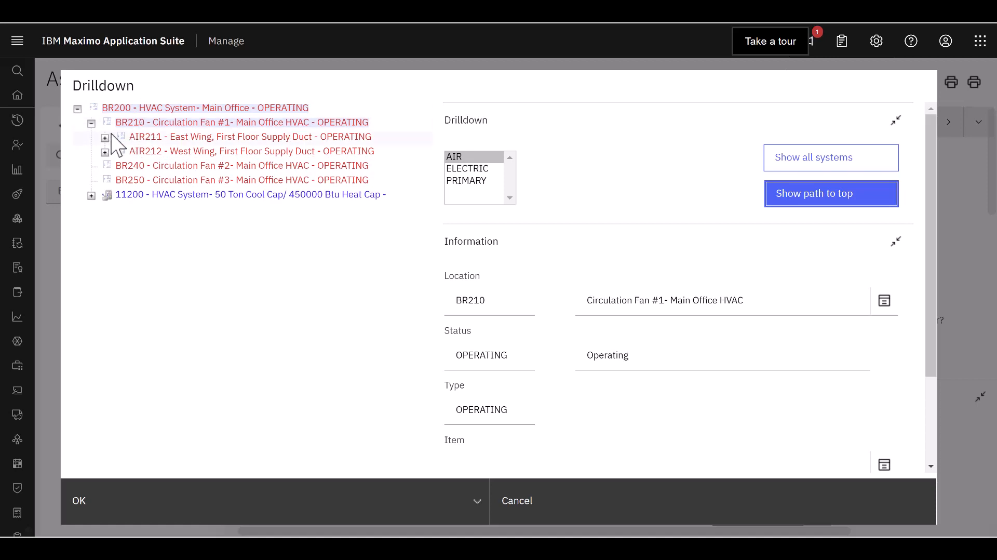
mouse_move(361, 235)
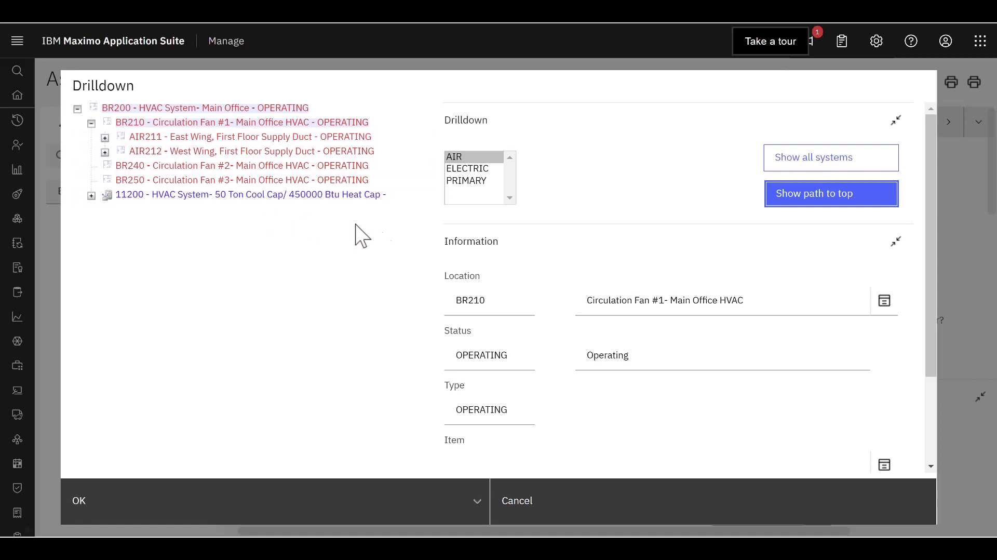
Trace BR210 in the PRIMARY system up to Needham Site and expand HVAC asset 11200's contents
click(830, 193)
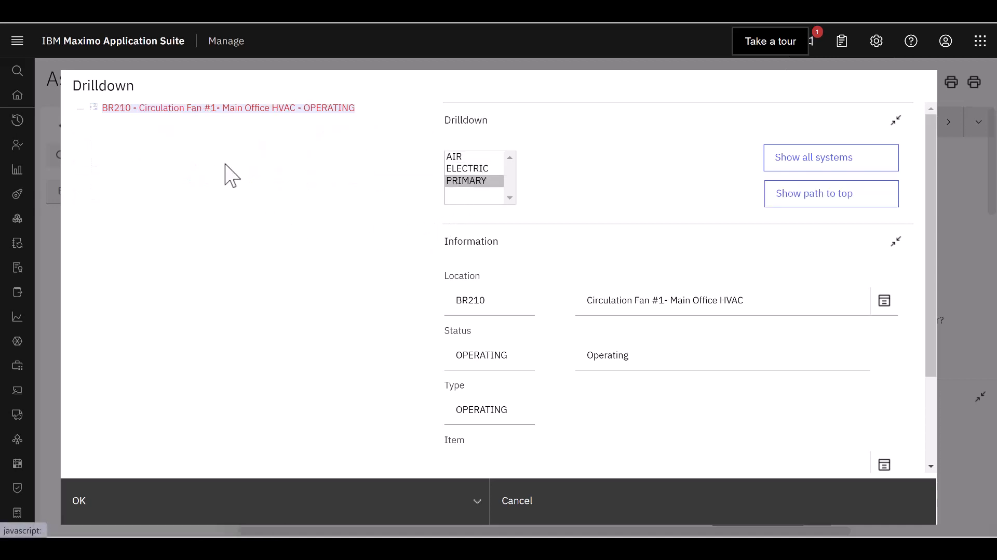
click(831, 193)
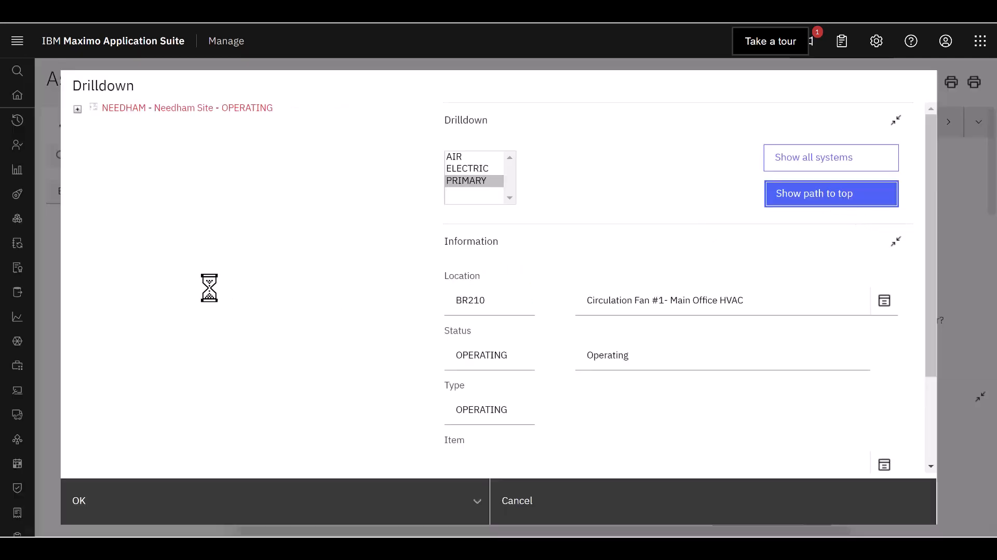
click(830, 193)
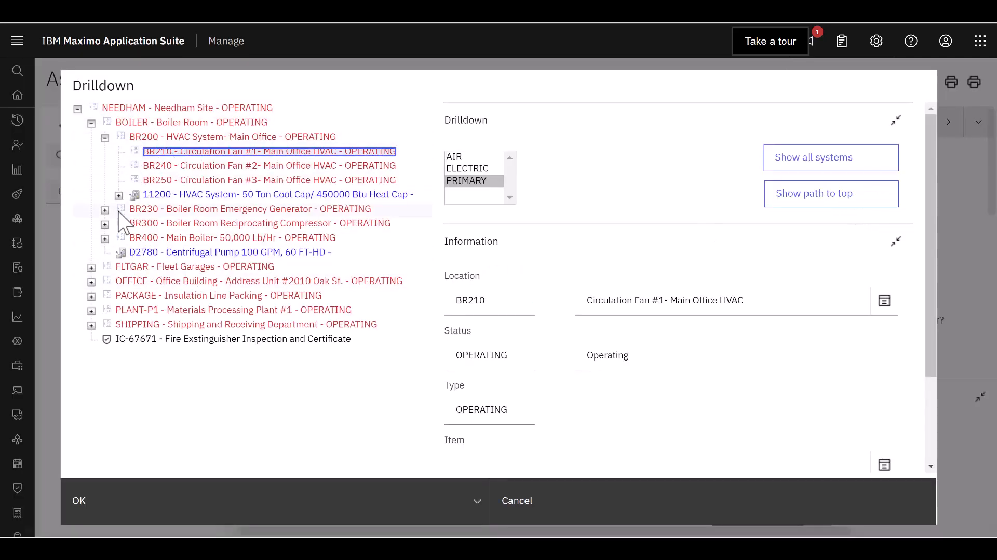
click(118, 194)
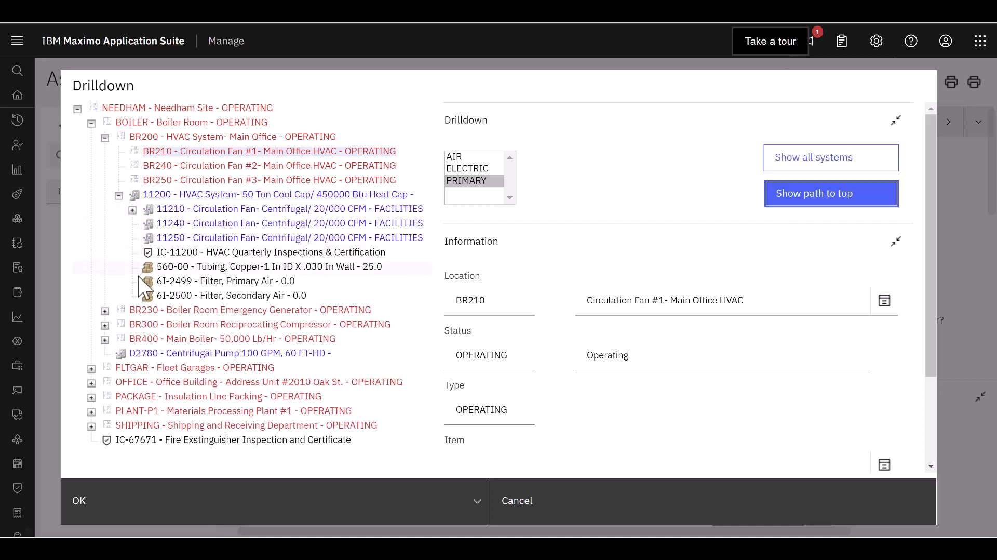
mouse_move(212, 266)
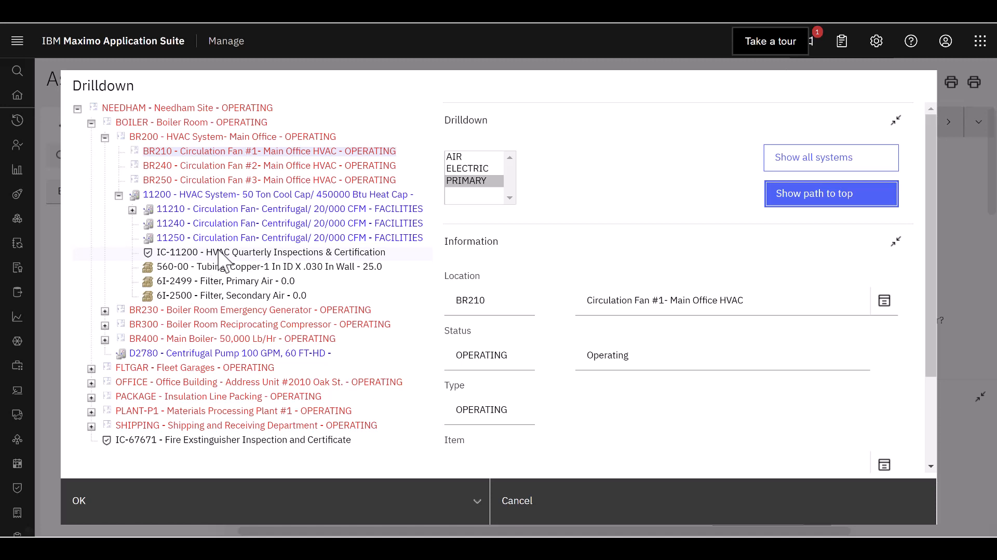
mouse_move(176, 270)
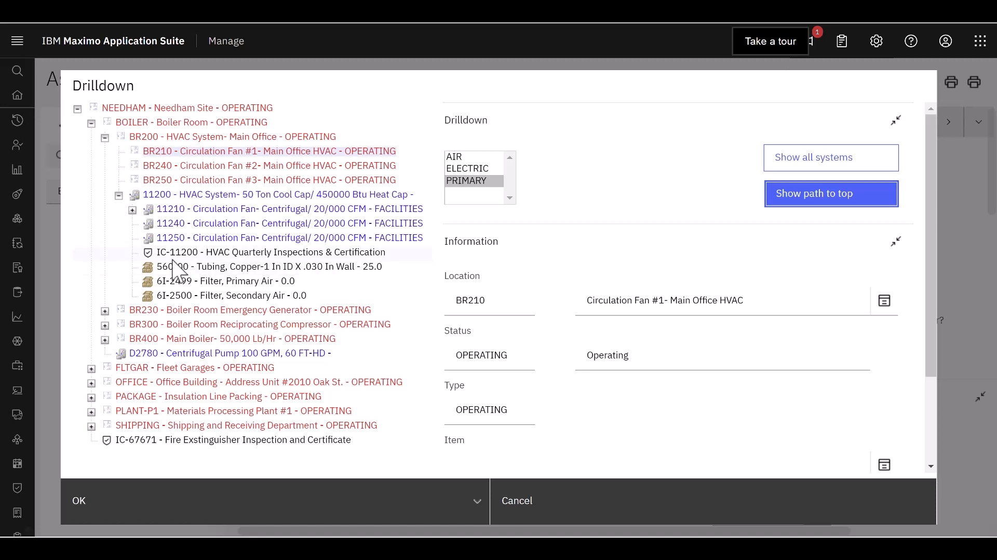
mouse_move(180, 268)
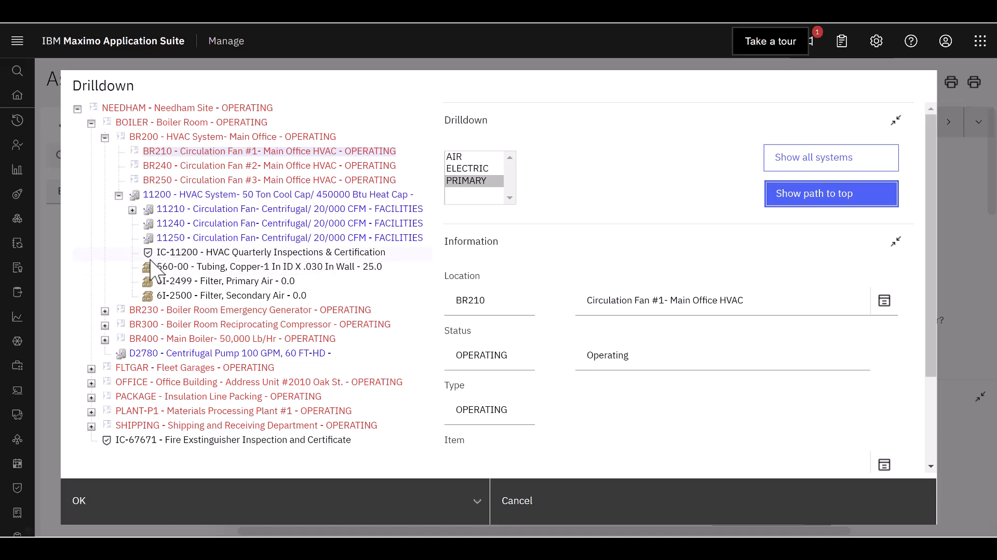
mouse_move(155, 272)
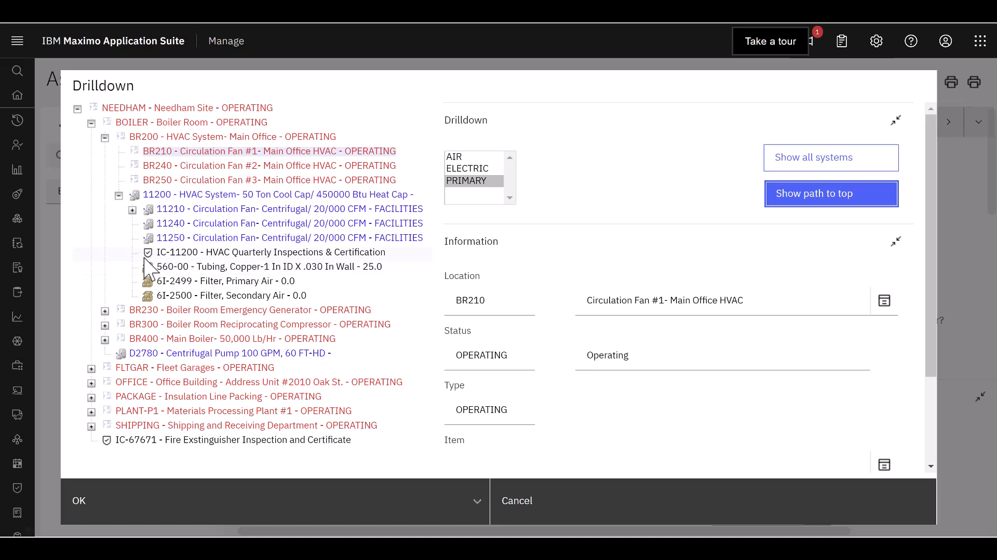
mouse_move(166, 263)
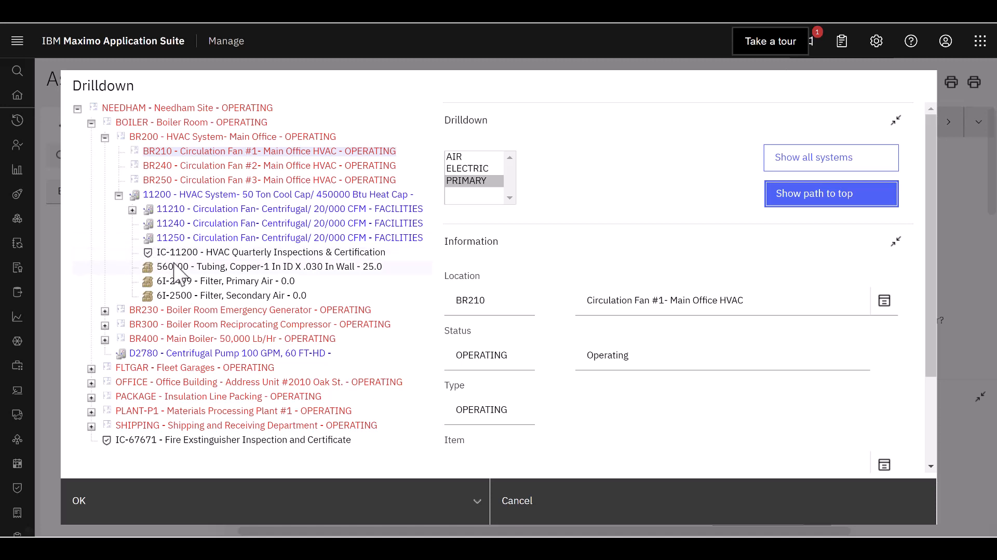
mouse_move(228, 265)
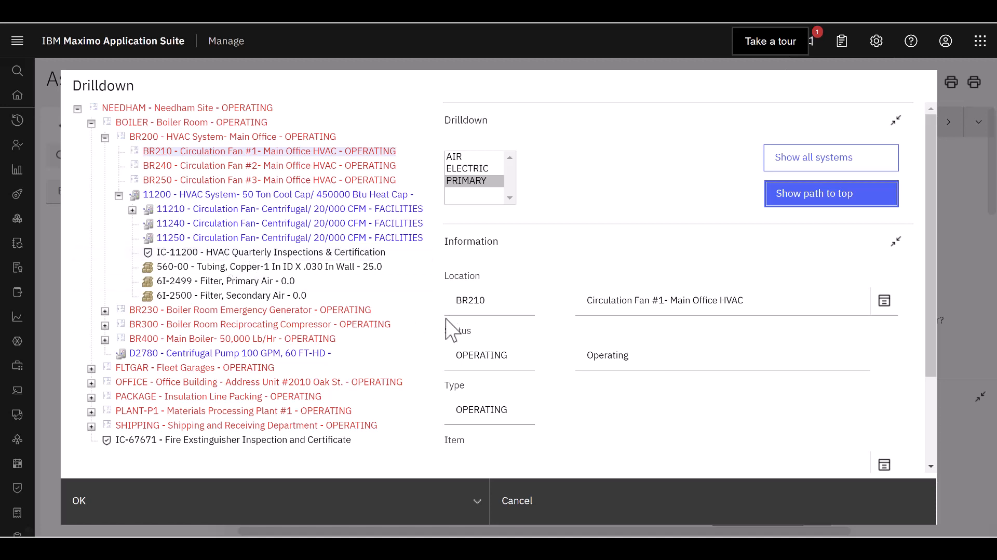
mouse_move(179, 282)
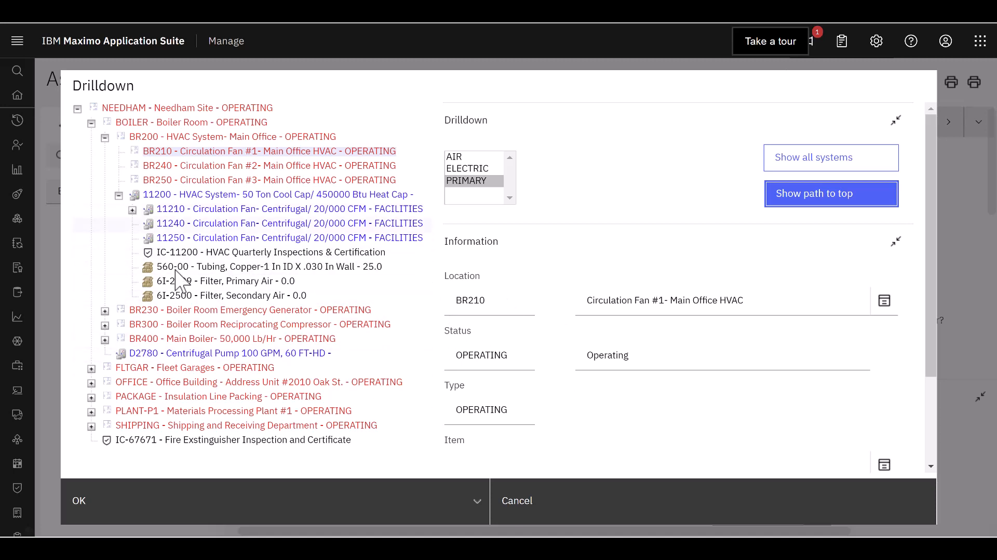
mouse_move(331, 247)
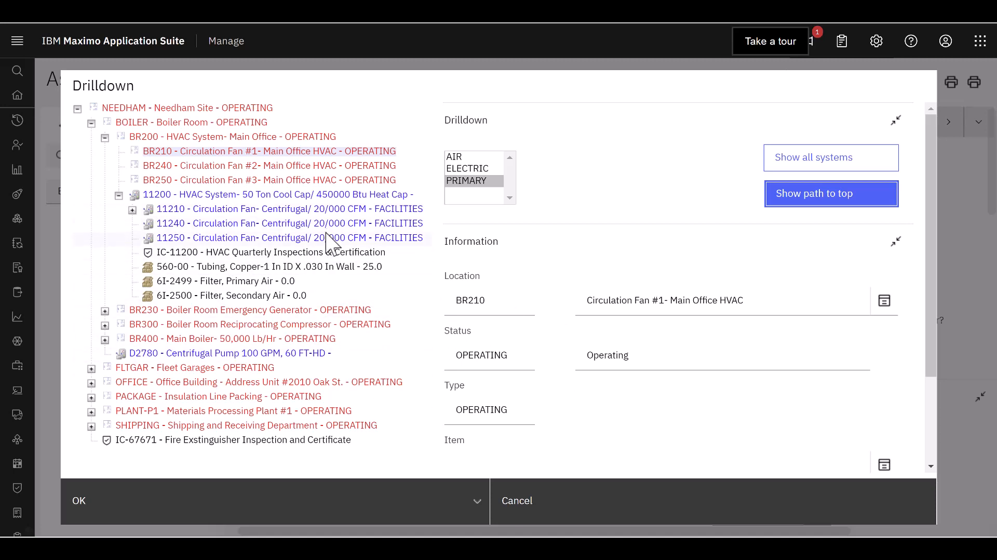
mouse_move(353, 247)
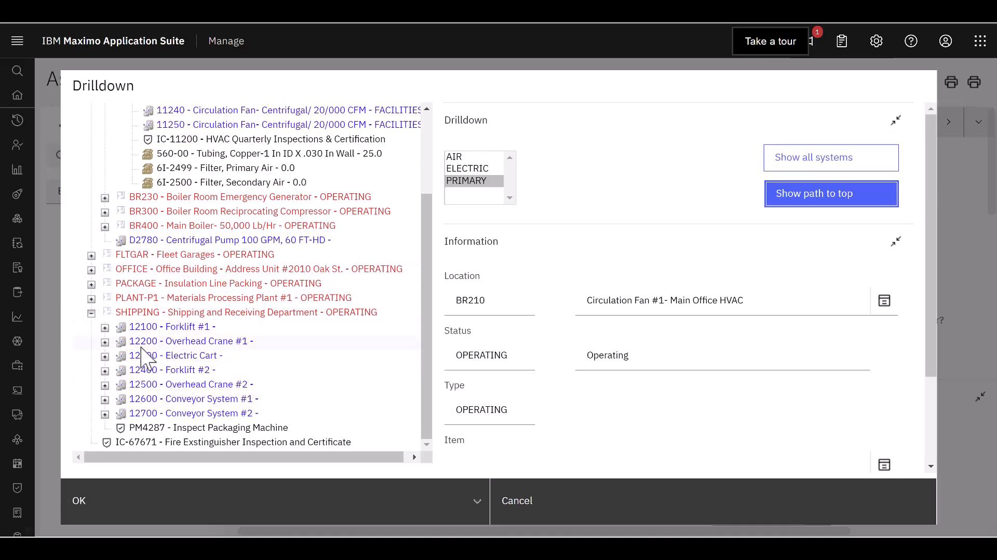
Expand Insulation Line Packing and Packaging Line #1 to reveal its production systems
click(217, 283)
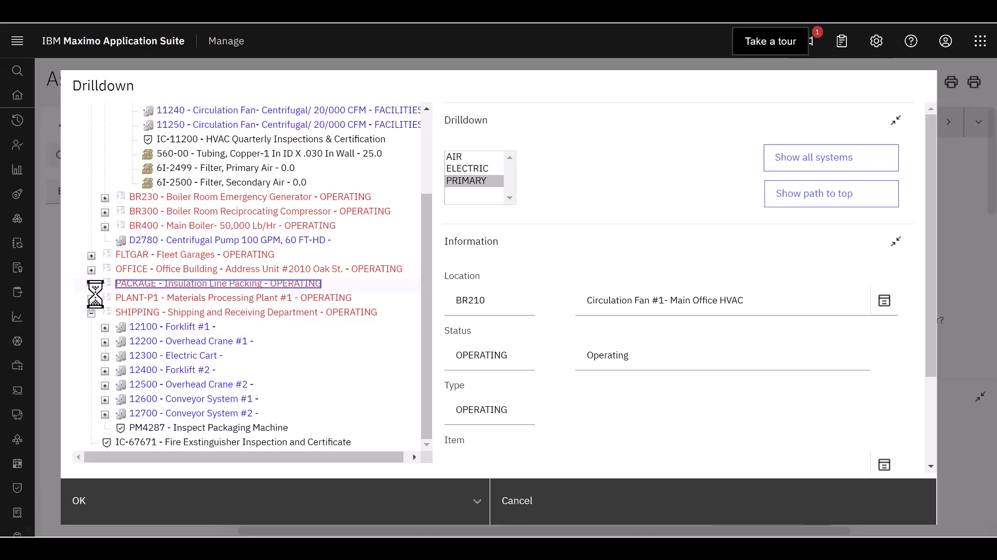
click(91, 283)
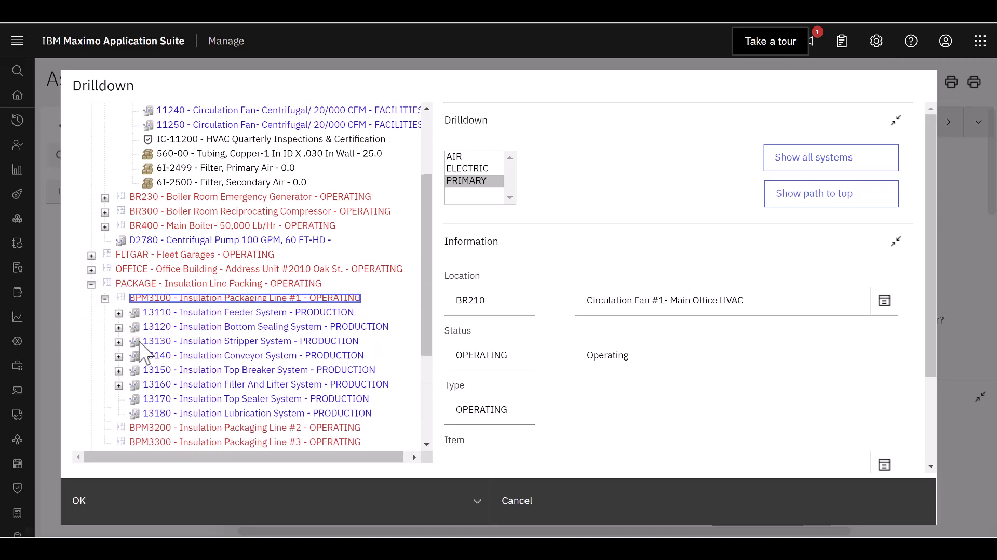
click(118, 369)
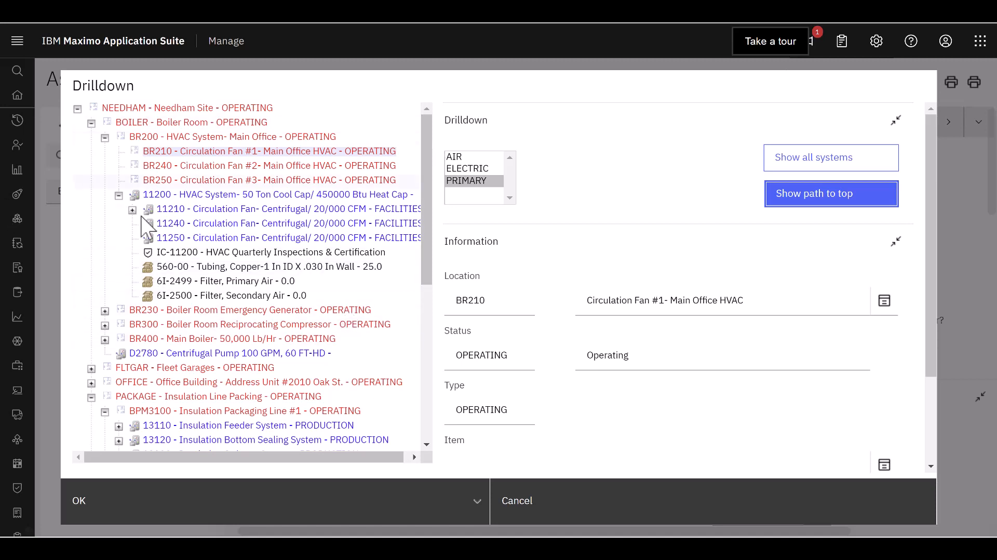
mouse_move(262, 311)
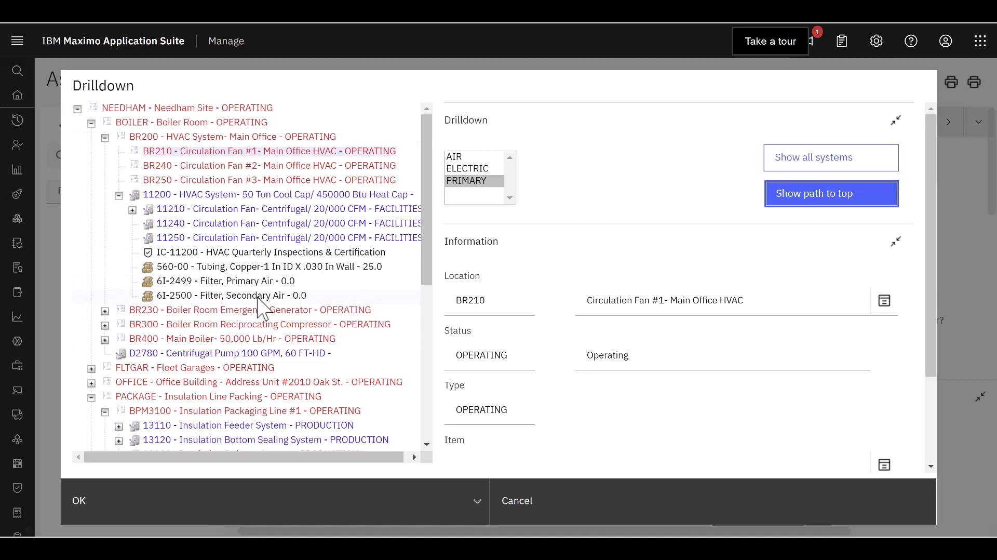
mouse_move(355, 522)
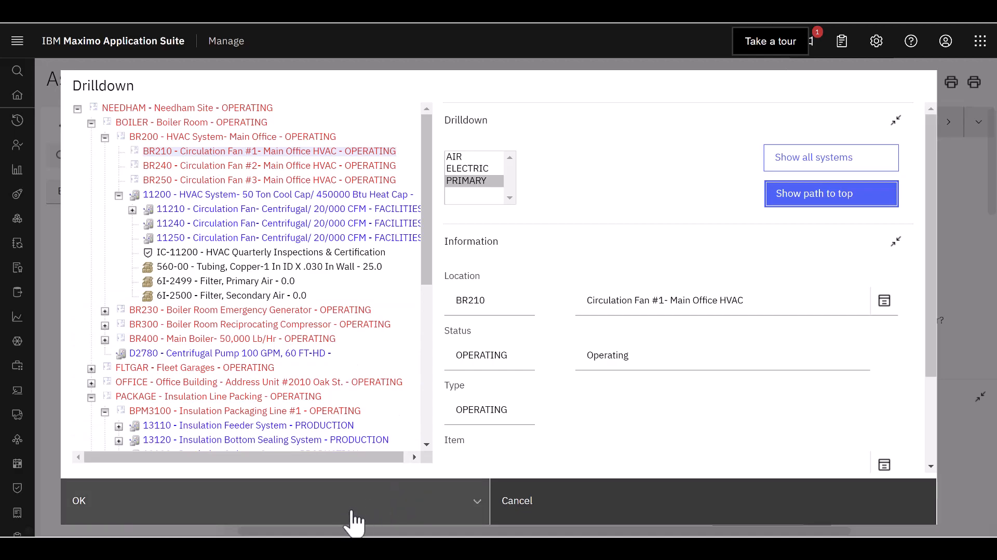